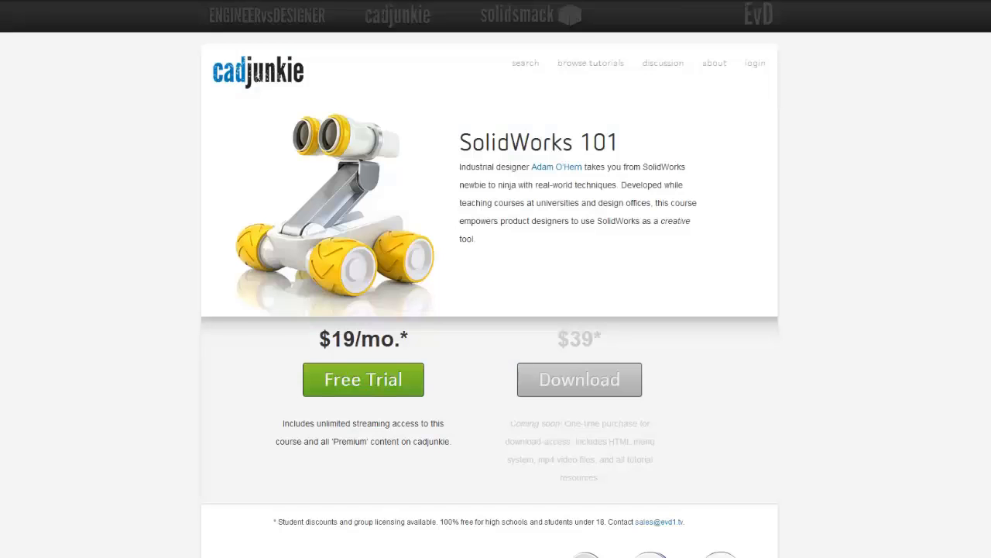
{"action": "mouse_move", "coordinate": [353, 386]}
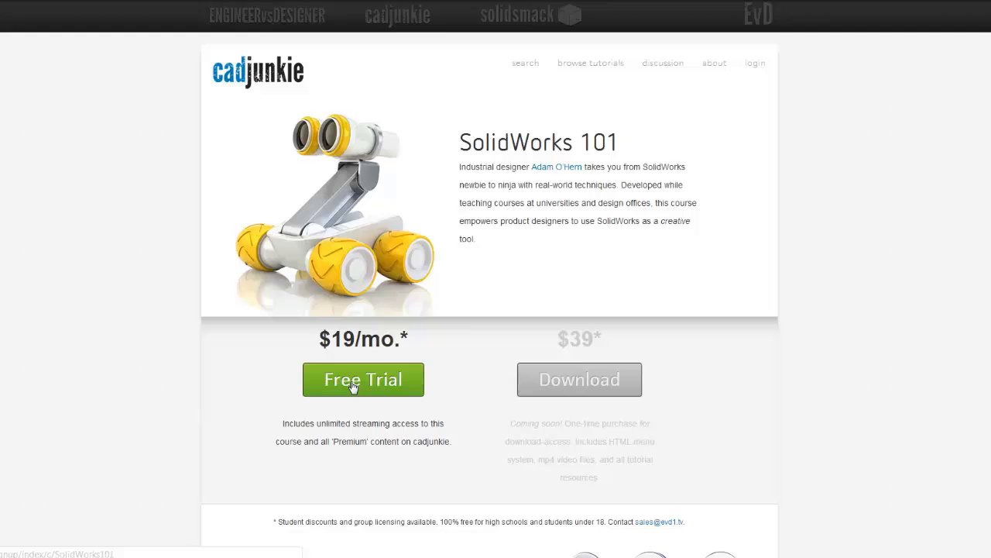
Switch the active document to the scissorDemo.SLDASM assembly via the Window list.
{"action": "left_click", "coordinate": [362, 379]}
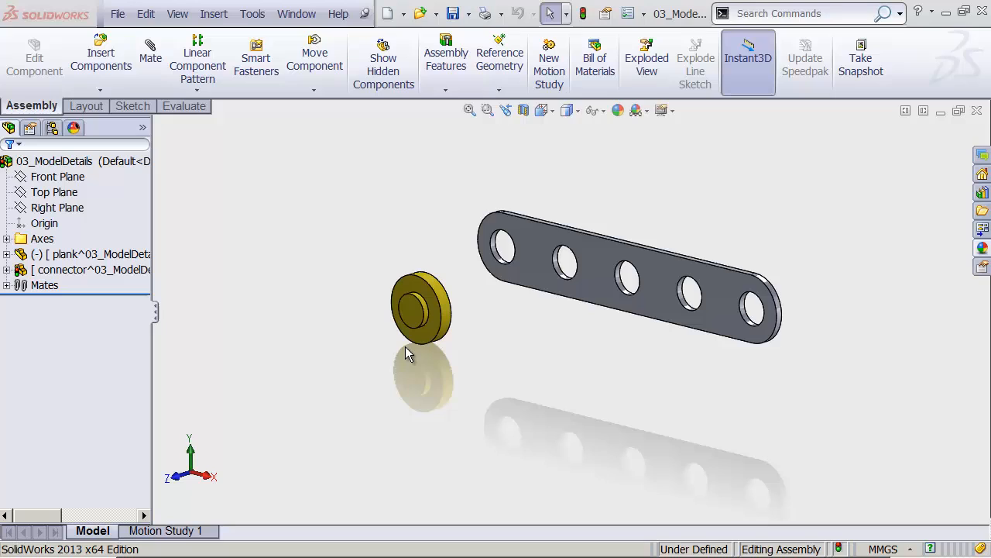
{"action": "mouse_move", "coordinate": [365, 293]}
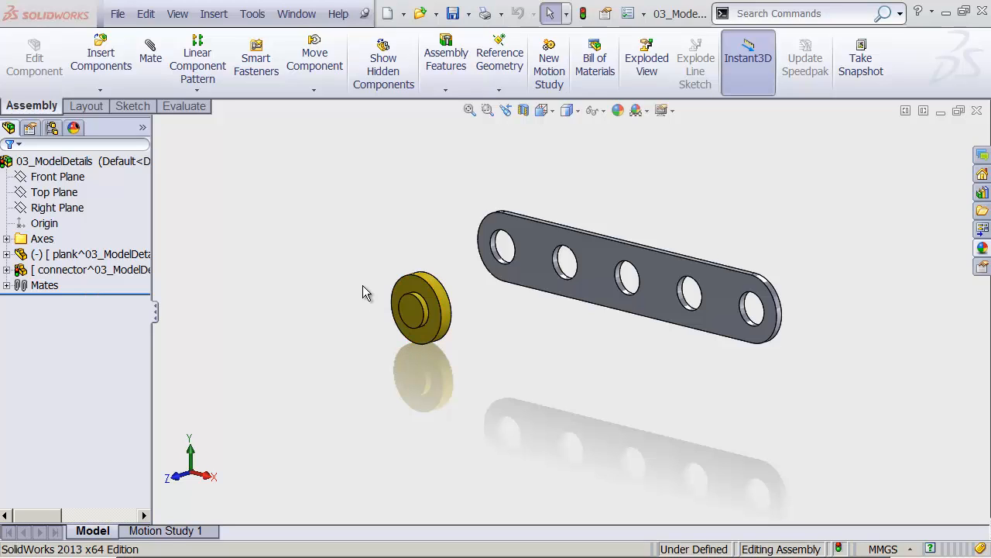
{"action": "mouse_move", "coordinate": [324, 309]}
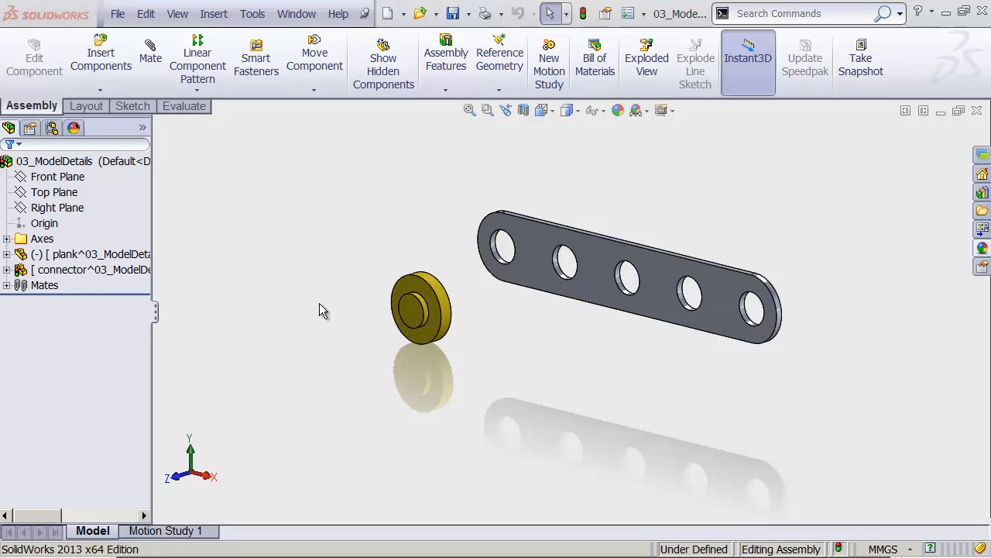
{"action": "mouse_move", "coordinate": [334, 333]}
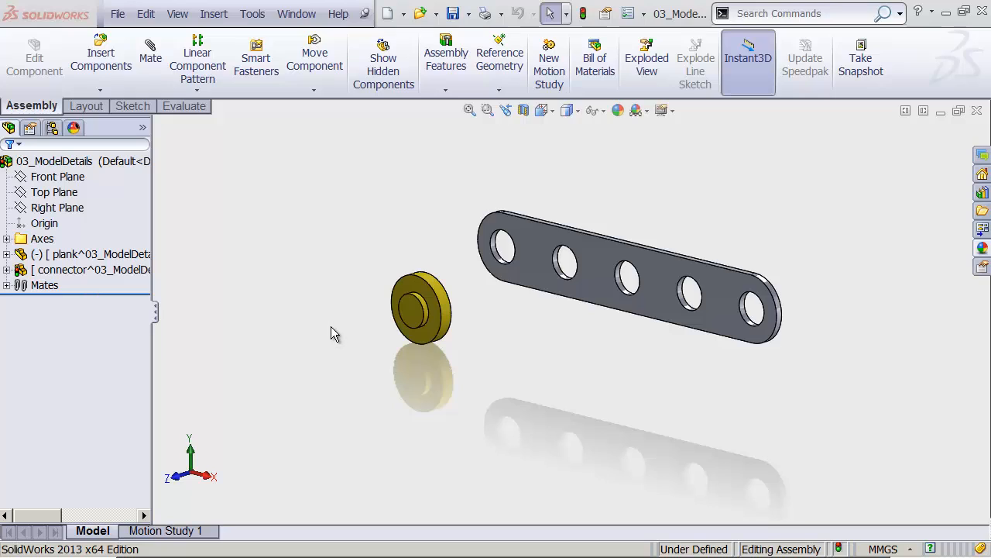
{"action": "mouse_move", "coordinate": [325, 340]}
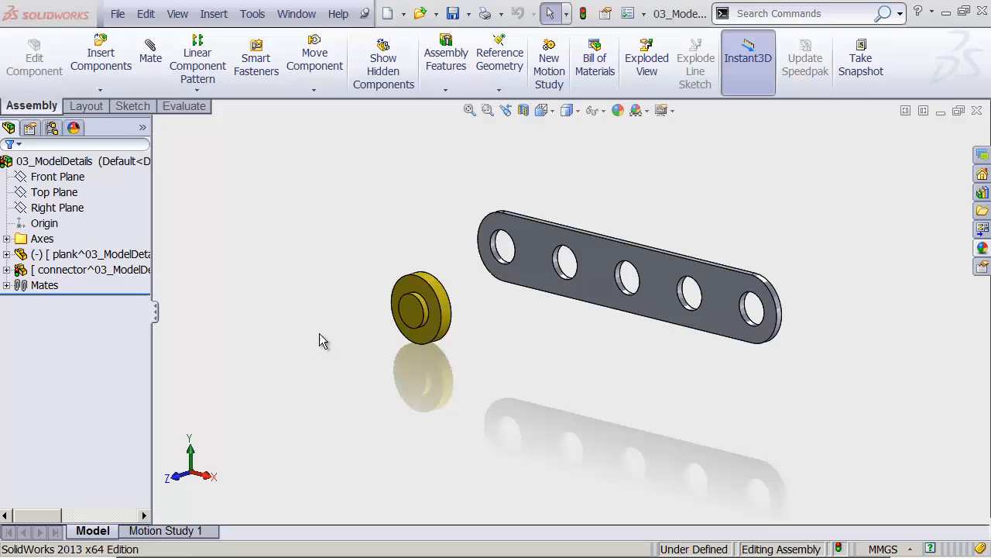
{"action": "mouse_move", "coordinate": [324, 176]}
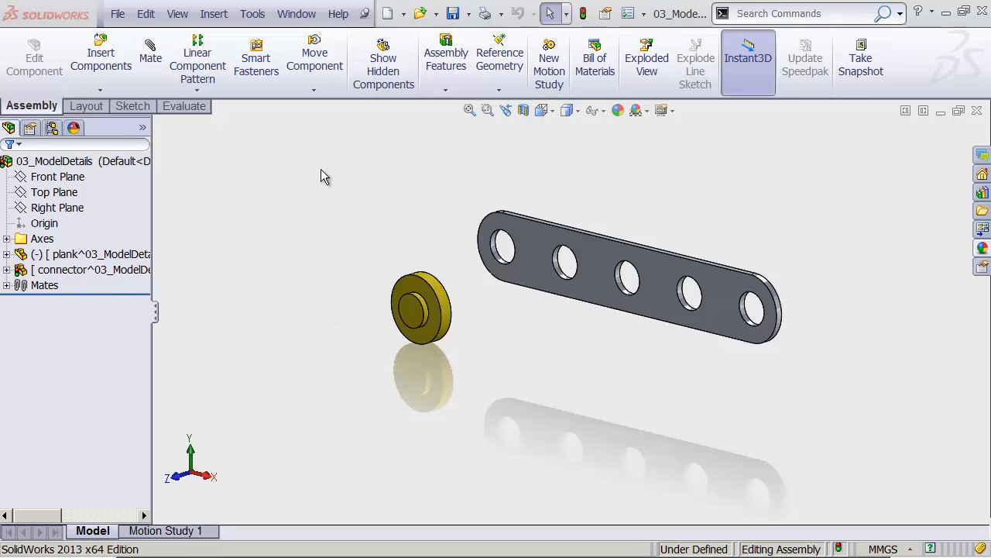
{"action": "left_click", "coordinate": [296, 13]}
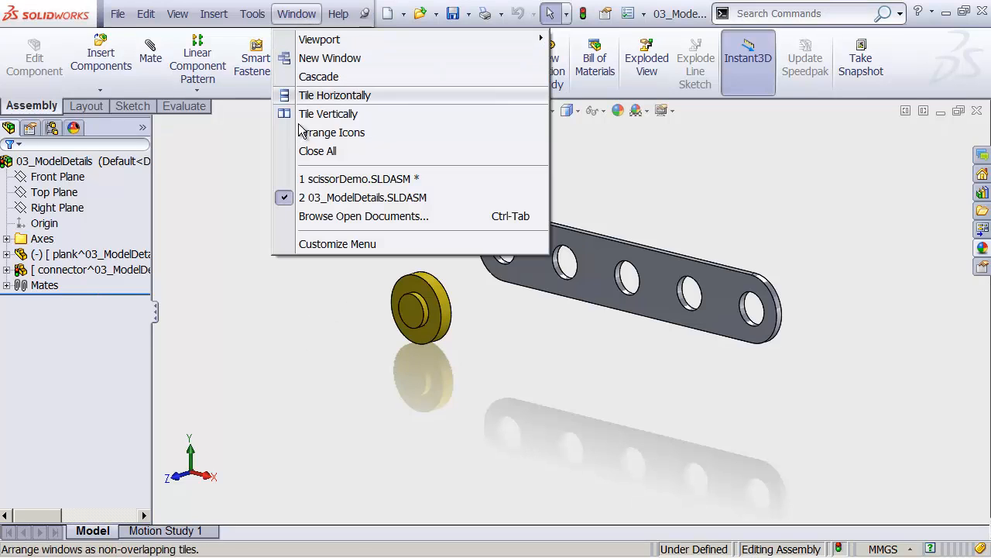
{"action": "left_click", "coordinate": [359, 178]}
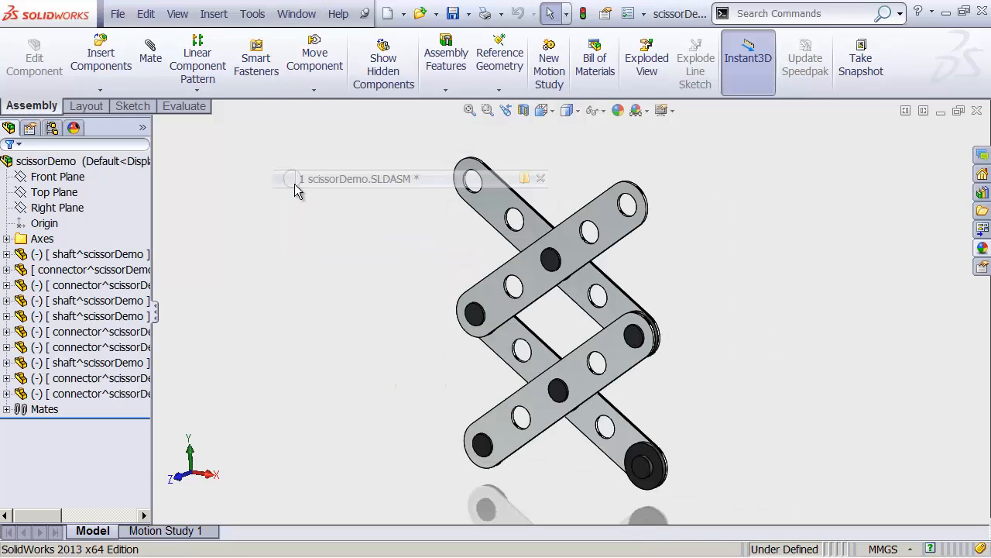
Select planks of the scissor linkage to locate and inspect them in the tree.
{"action": "left_click", "coordinate": [550, 260]}
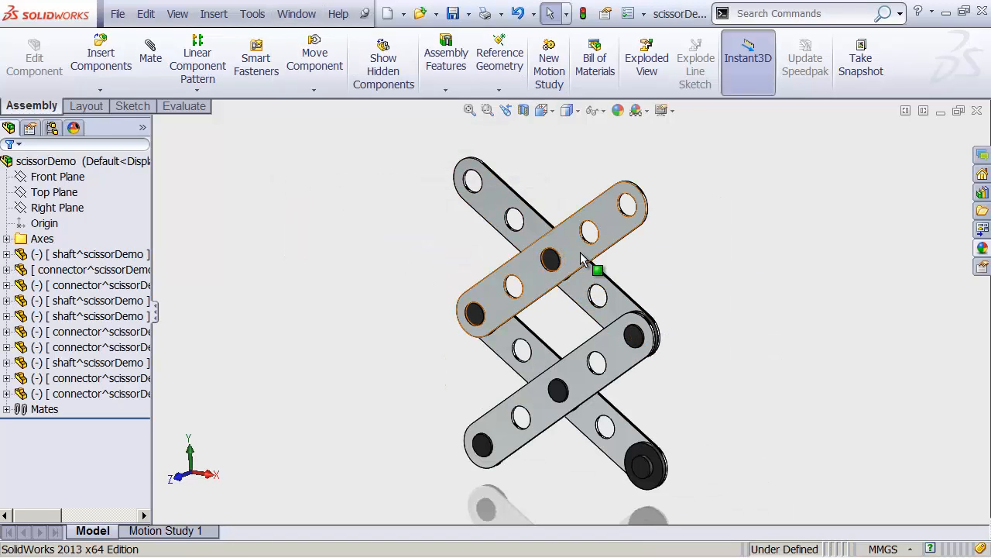
{"action": "left_click", "coordinate": [550, 261]}
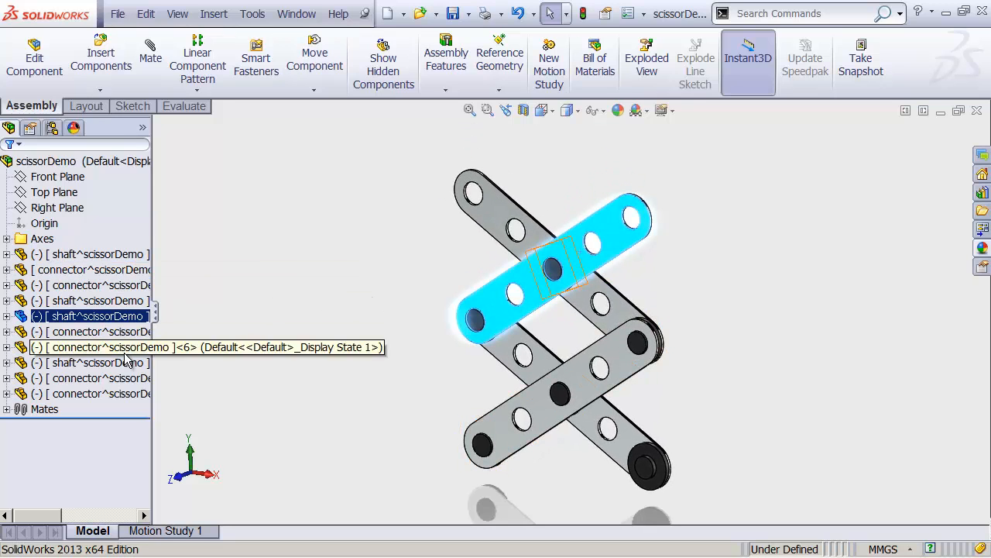
{"action": "left_click", "coordinate": [434, 357]}
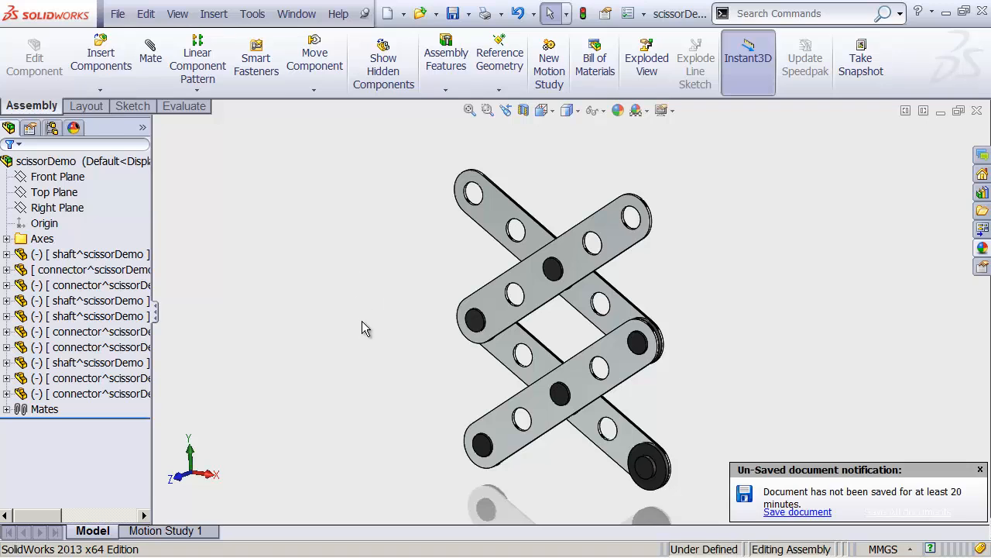
{"action": "left_click", "coordinate": [548, 300]}
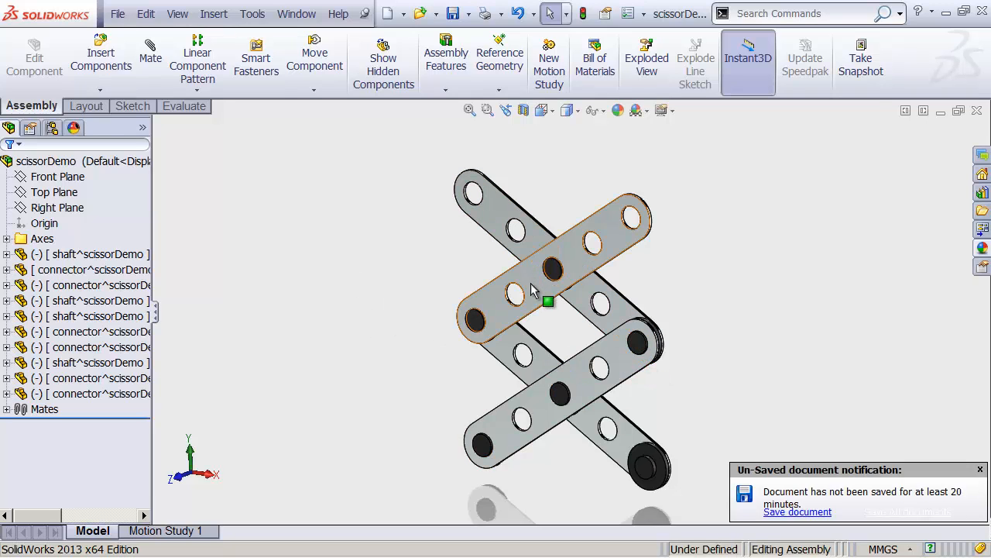
{"action": "left_click", "coordinate": [514, 292]}
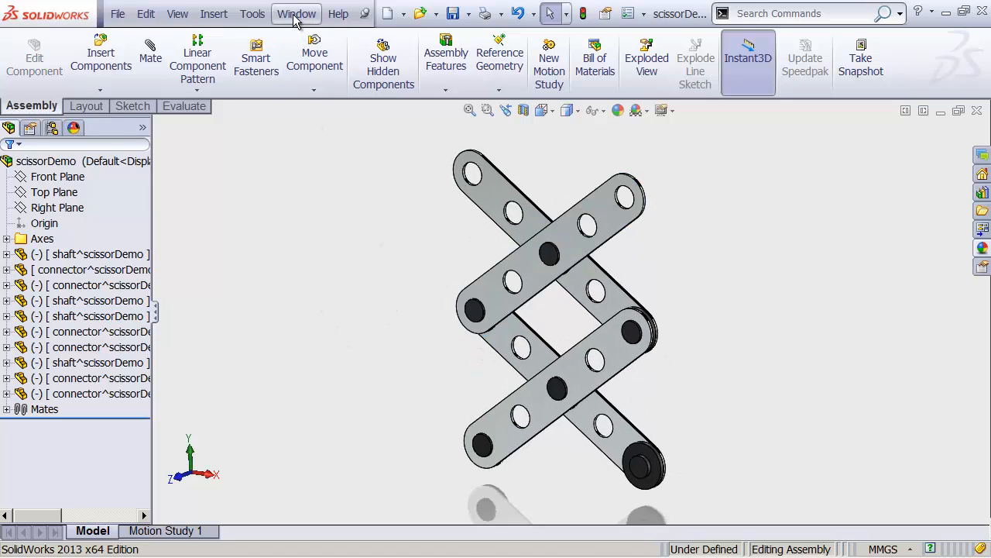
Return to 03_ModelDetails.SLDASM and fix the connector component so it cannot move.
{"action": "left_click", "coordinate": [296, 12]}
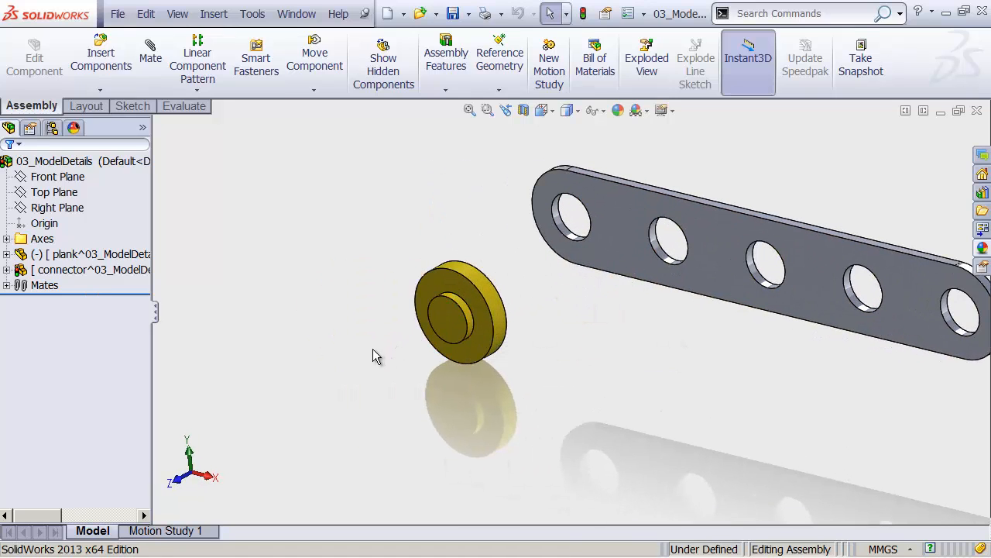
{"action": "mouse_move", "coordinate": [380, 310]}
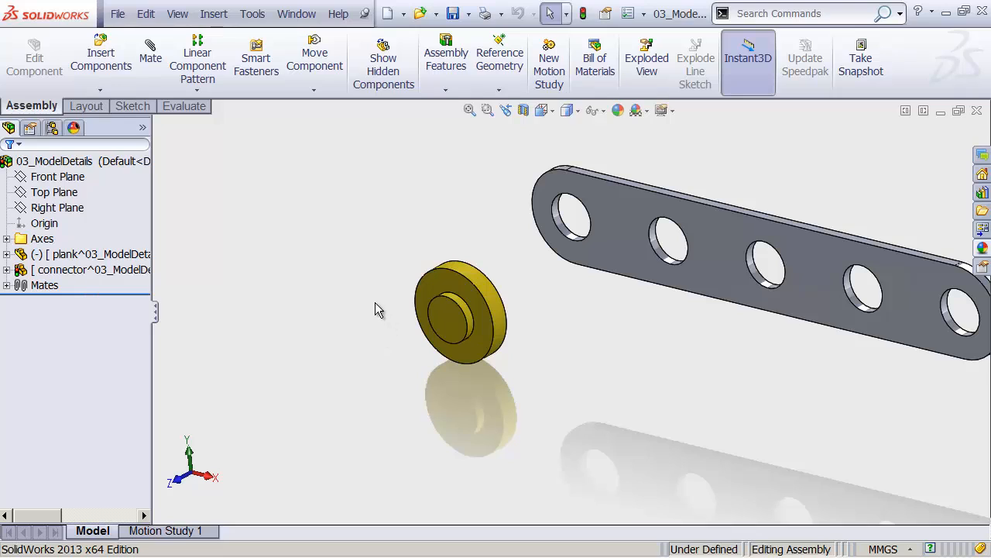
{"action": "mouse_move", "coordinate": [421, 261]}
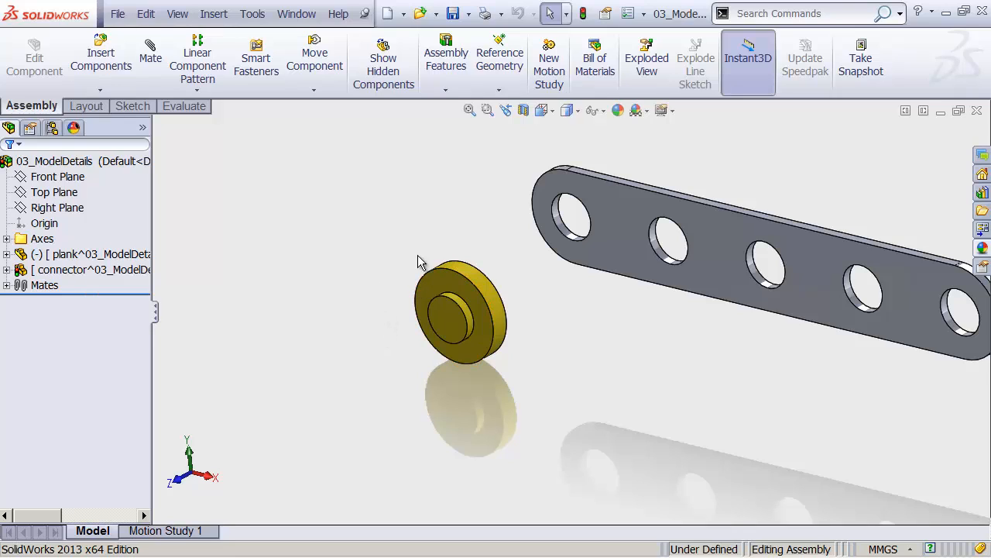
{"action": "left_click", "coordinate": [462, 310]}
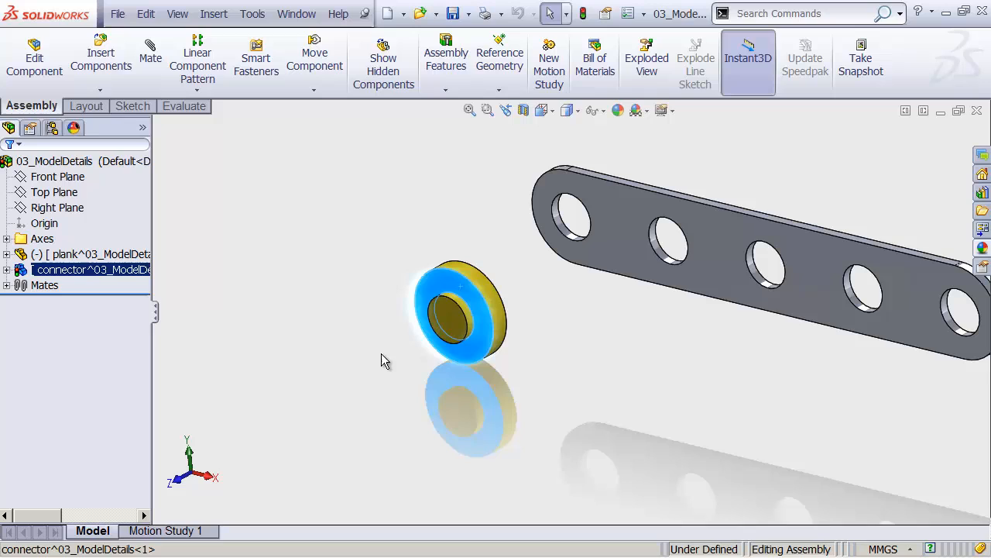
{"action": "right_click", "coordinate": [62, 270]}
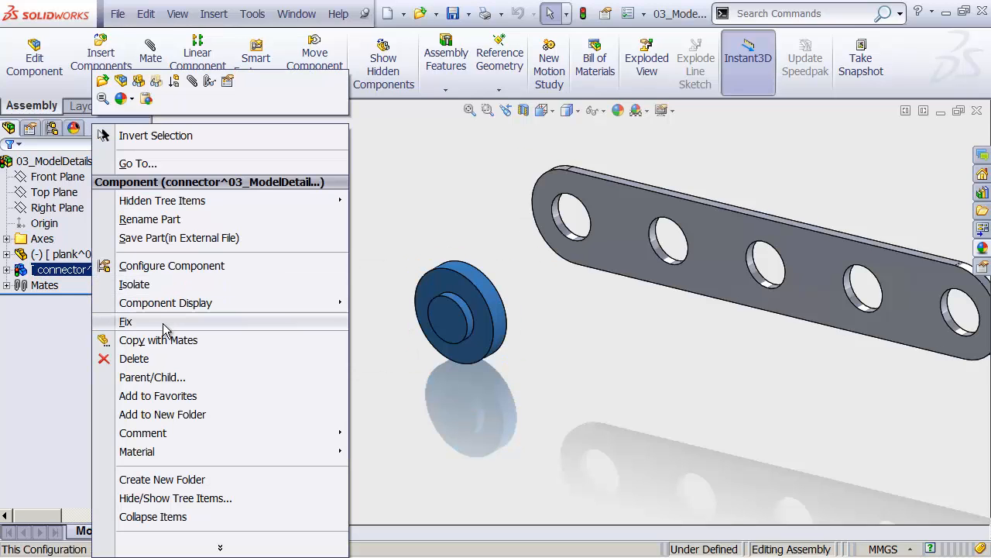
{"action": "left_click", "coordinate": [125, 320]}
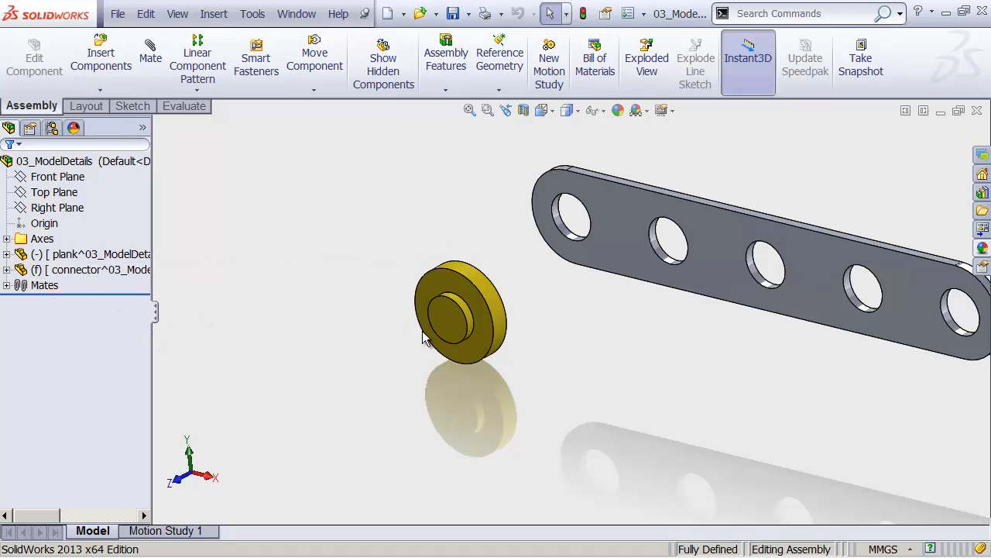
{"action": "left_click", "coordinate": [450, 317]}
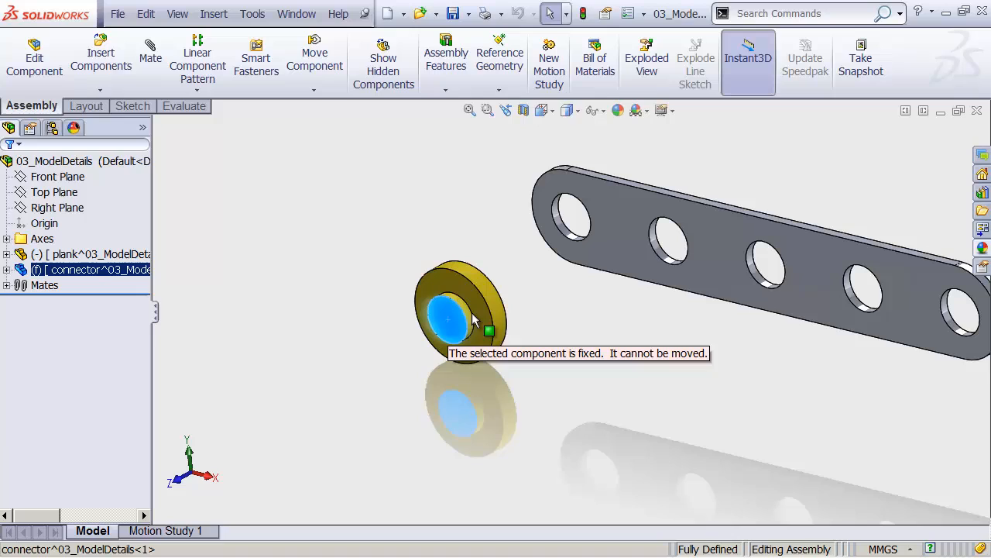
{"action": "mouse_move", "coordinate": [471, 318]}
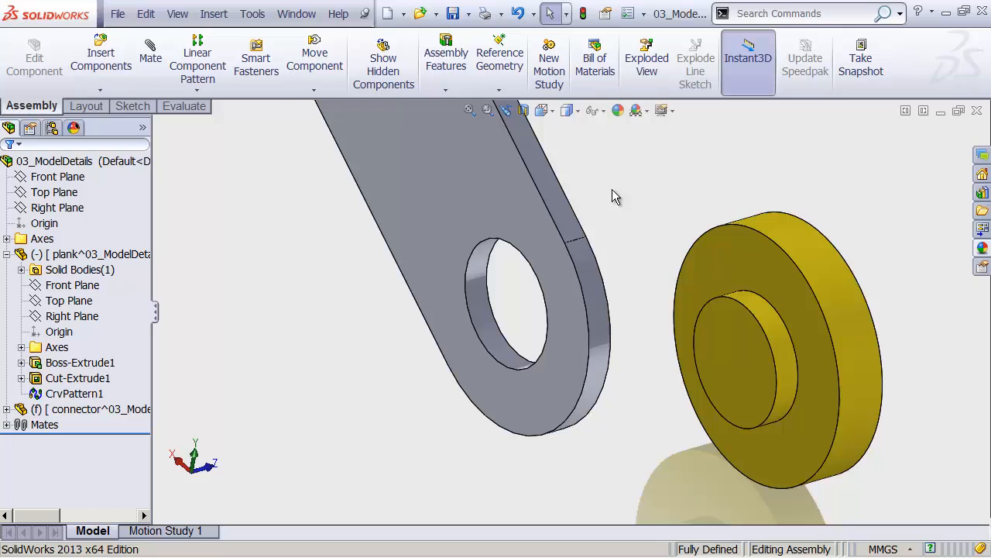
Add a Concentric mate between the plank's end hole and the connector's boss.
{"action": "left_click", "coordinate": [617, 194]}
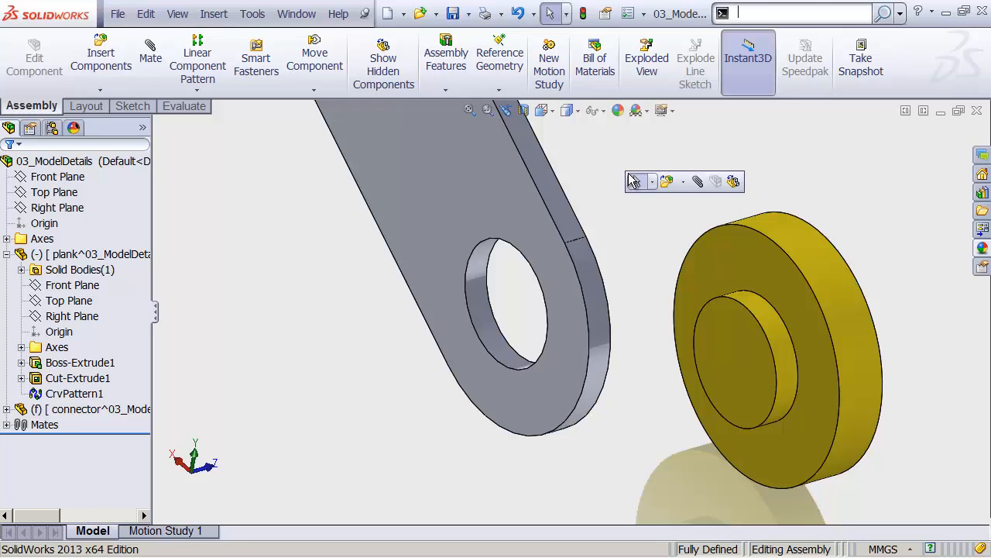
{"action": "mouse_move", "coordinate": [697, 181]}
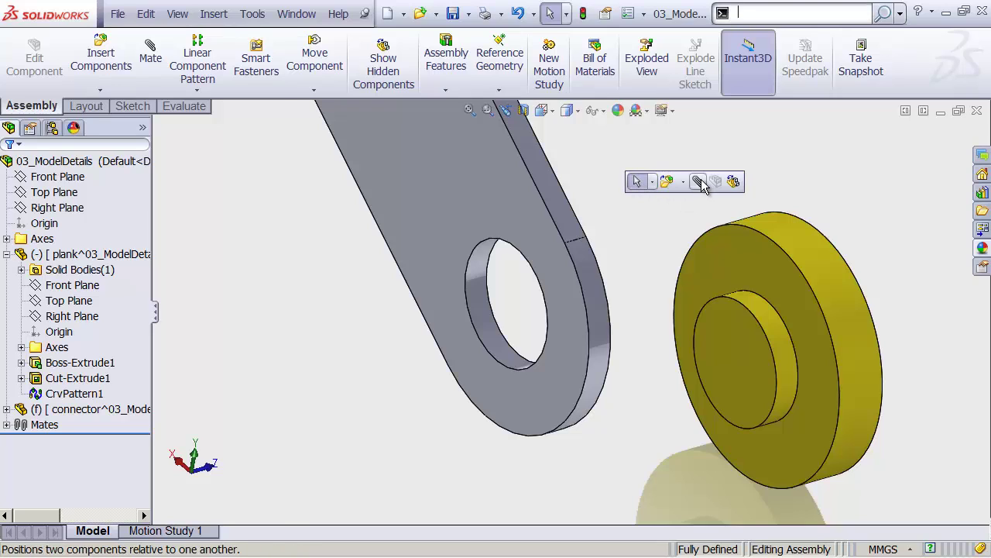
{"action": "mouse_move", "coordinate": [697, 181]}
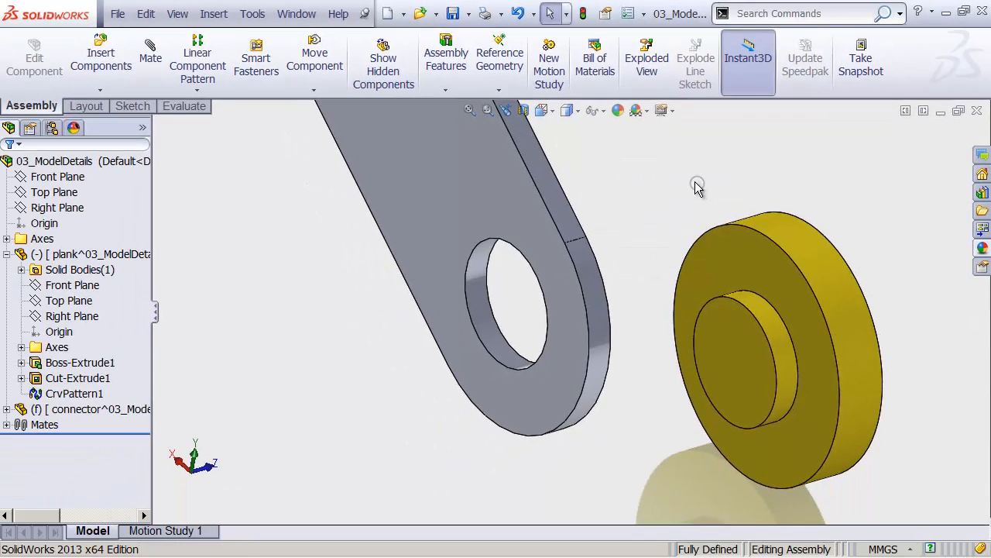
{"action": "left_click", "coordinate": [150, 59]}
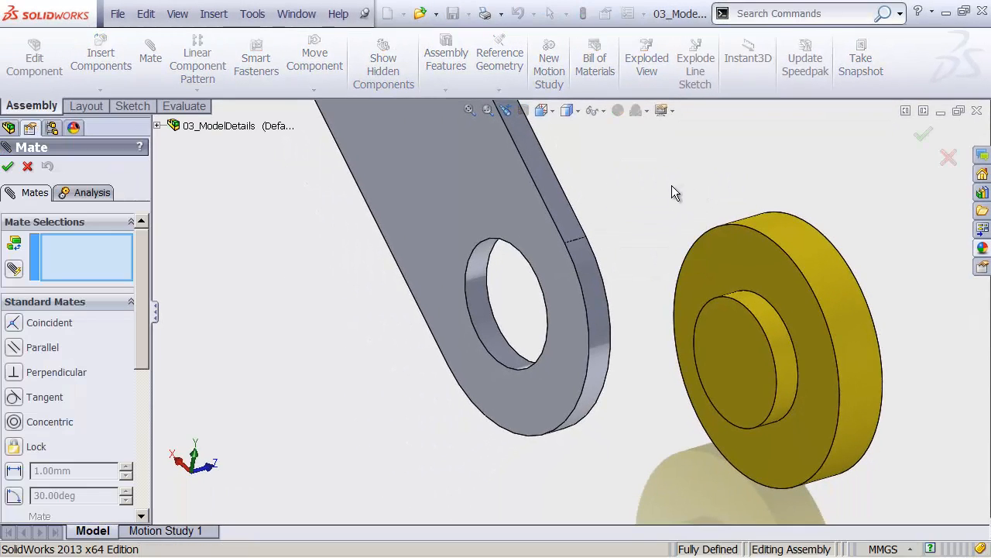
{"action": "mouse_move", "coordinate": [173, 195]}
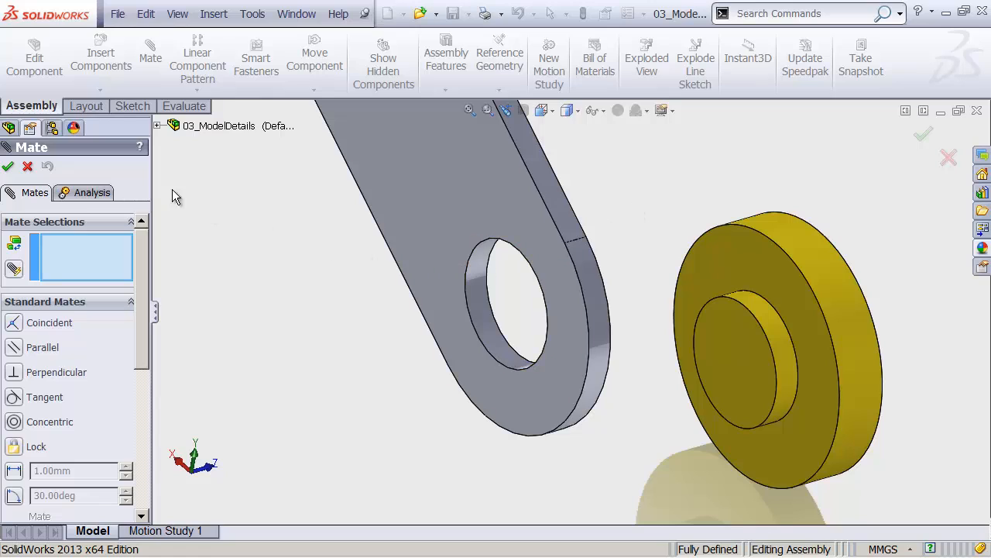
{"action": "mouse_move", "coordinate": [71, 149]}
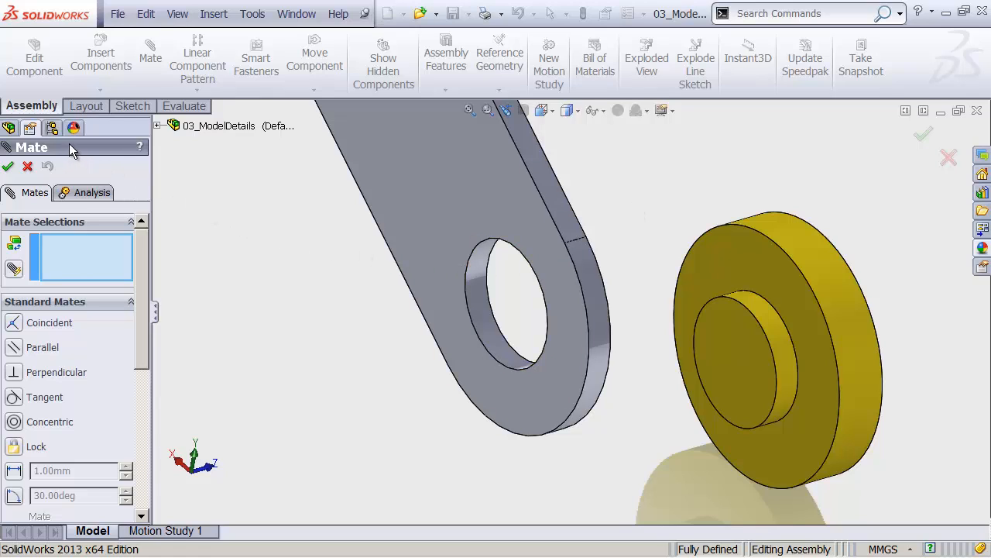
{"action": "mouse_move", "coordinate": [84, 381]}
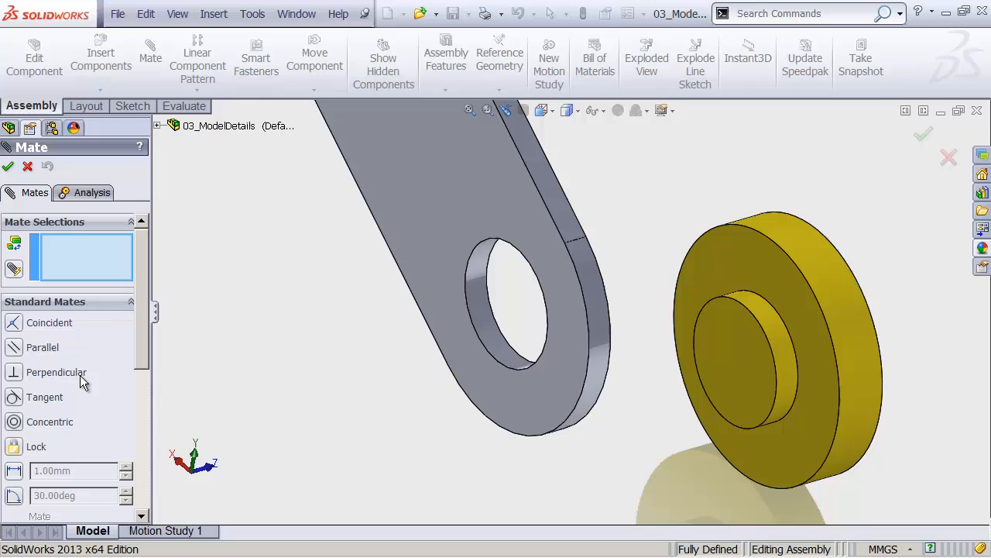
{"action": "mouse_move", "coordinate": [84, 256]}
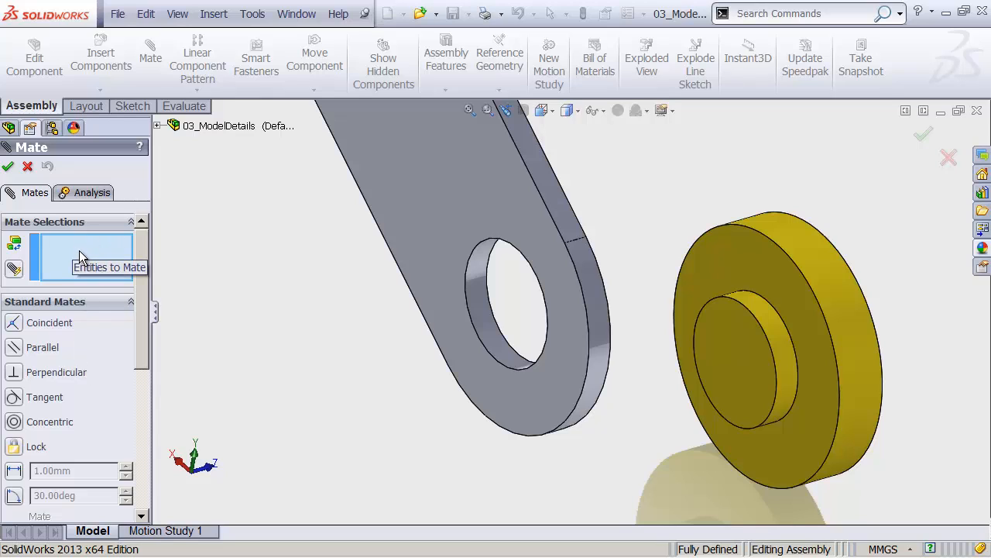
{"action": "mouse_move", "coordinate": [191, 283]}
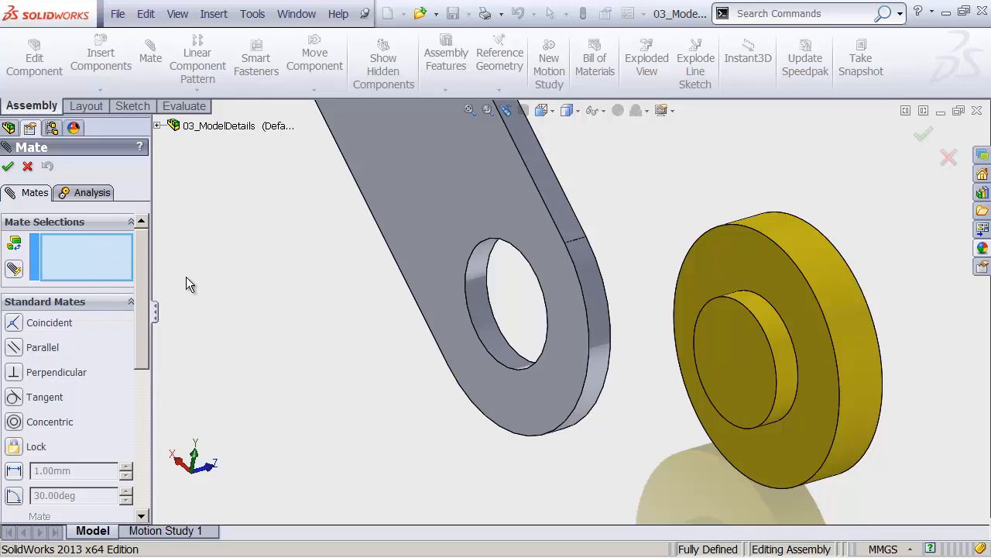
{"action": "mouse_move", "coordinate": [483, 297]}
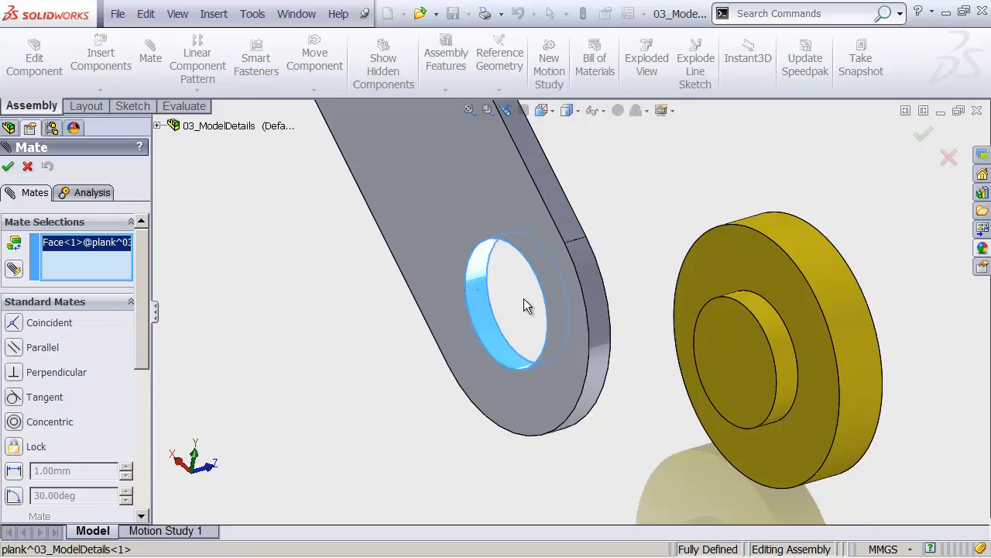
{"action": "mouse_move", "coordinate": [777, 324]}
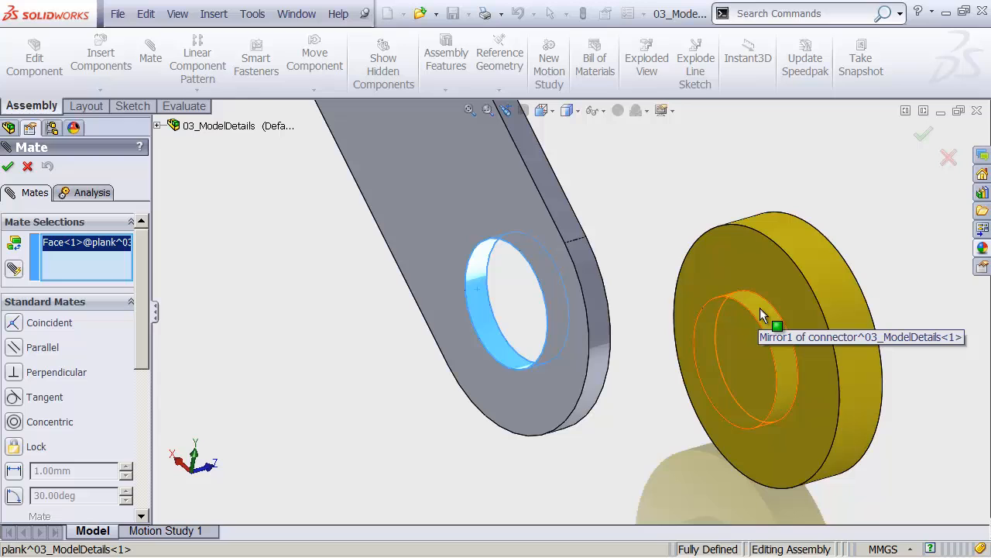
{"action": "left_click", "coordinate": [744, 317]}
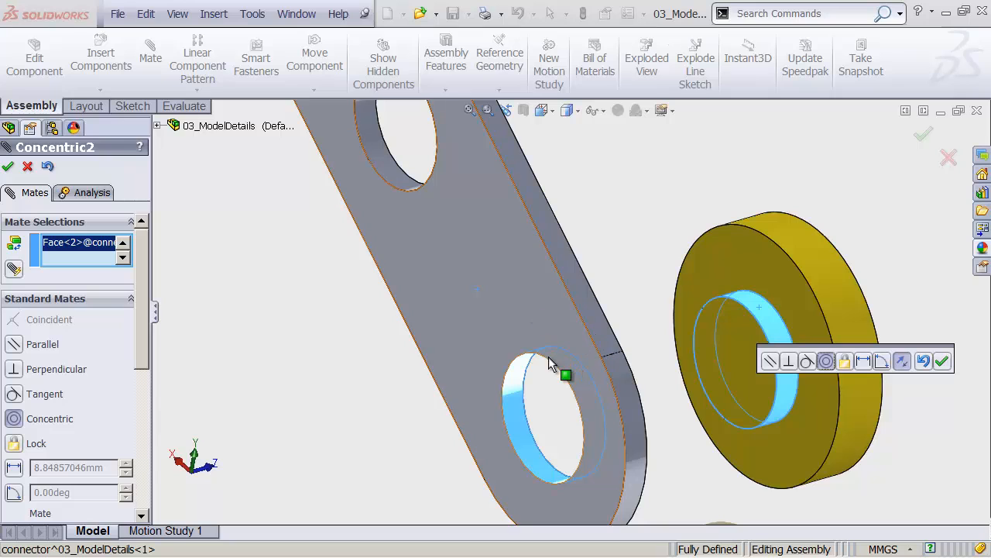
{"action": "mouse_move", "coordinate": [698, 312]}
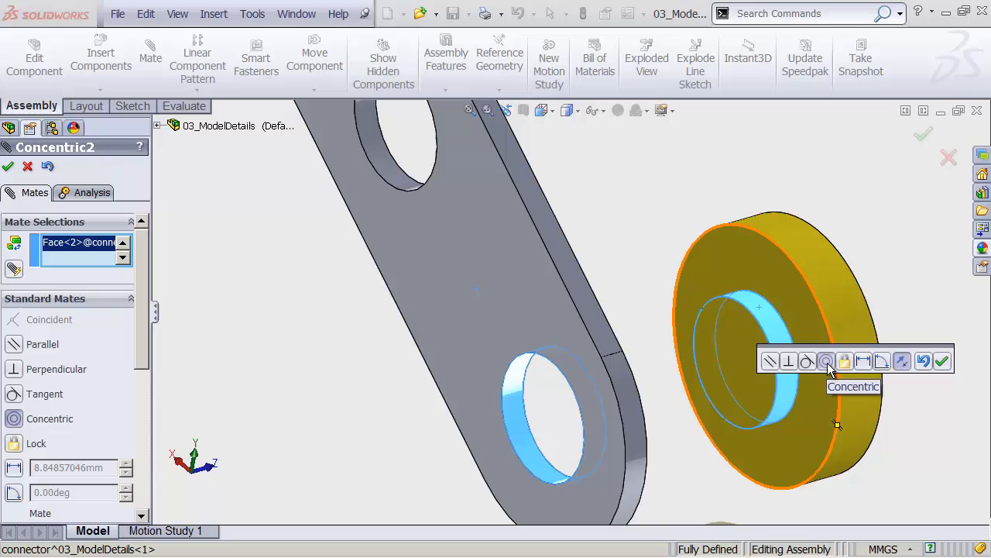
{"action": "mouse_move", "coordinate": [807, 361]}
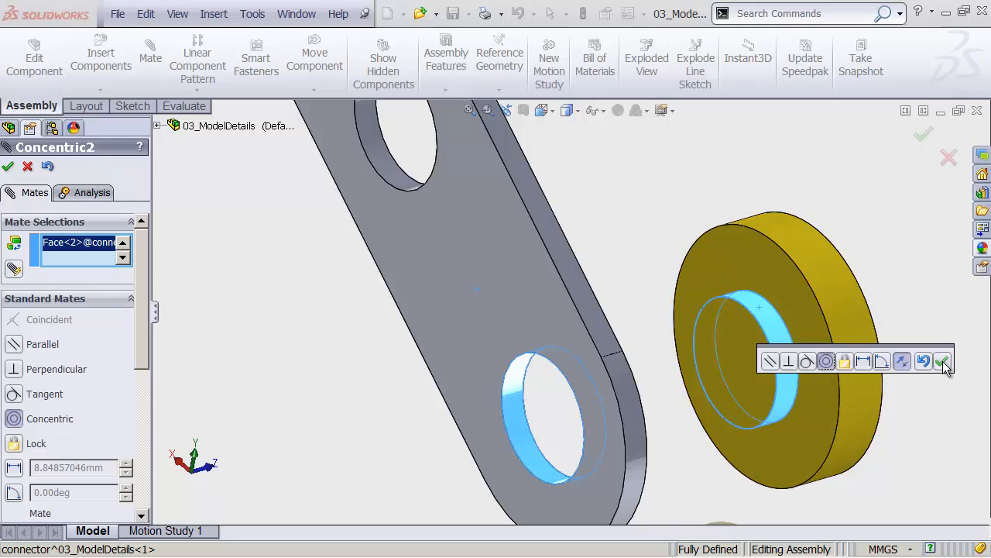
{"action": "left_click", "coordinate": [944, 361]}
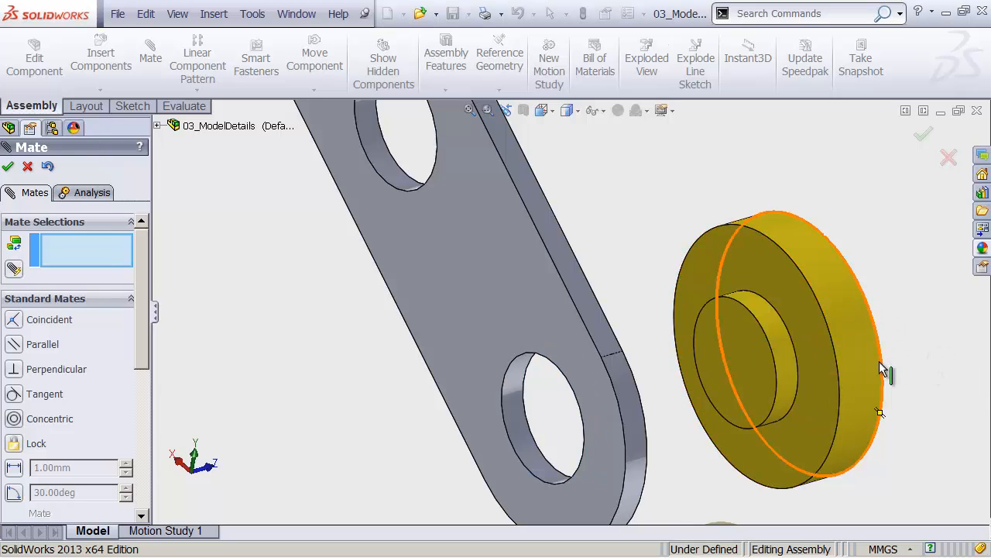
{"action": "mouse_move", "coordinate": [840, 334]}
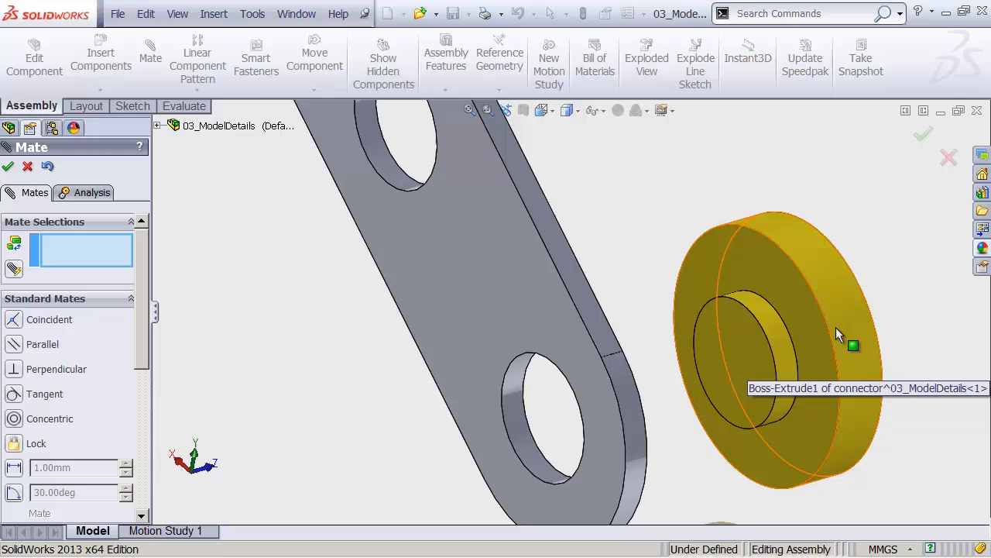
{"action": "mouse_move", "coordinate": [689, 291]}
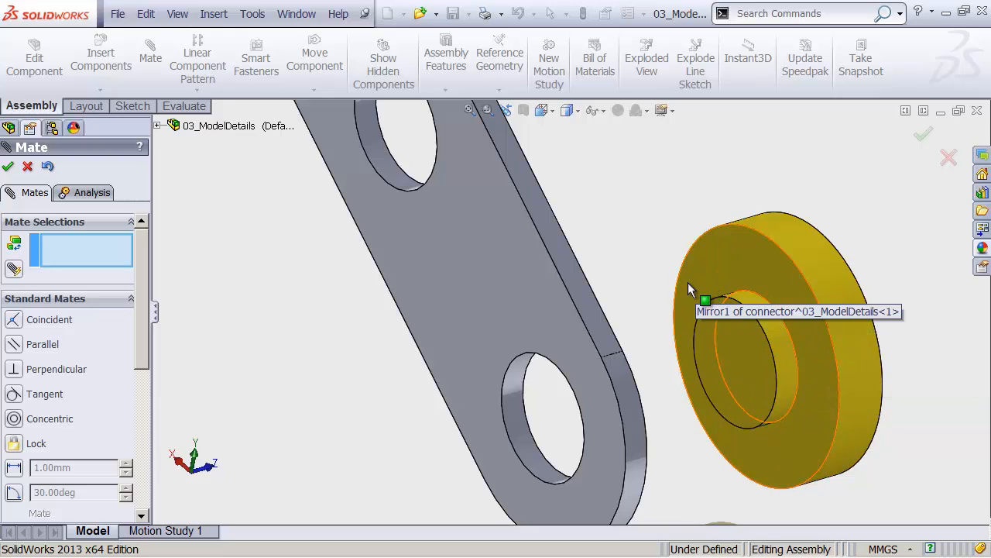
{"action": "mouse_move", "coordinate": [674, 297]}
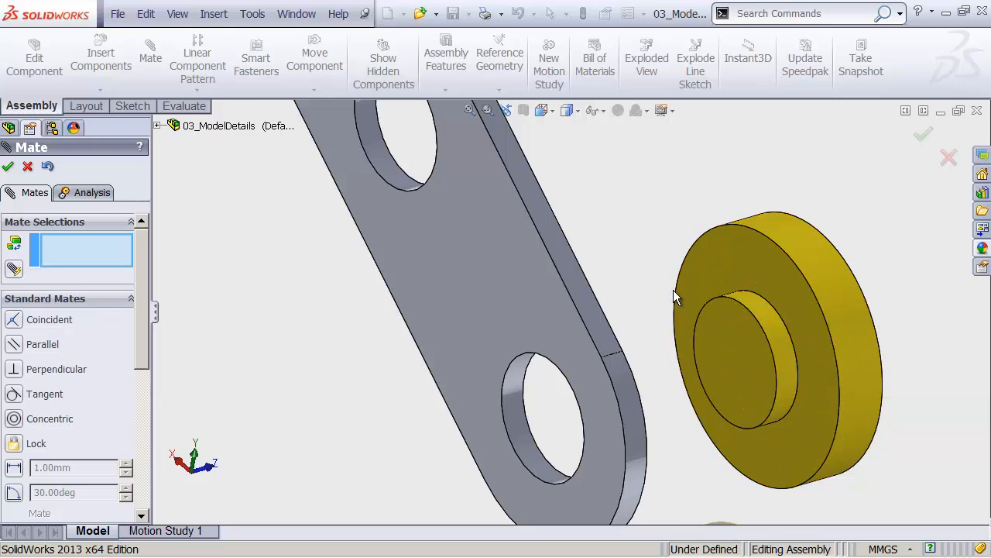
{"action": "mouse_move", "coordinate": [762, 270]}
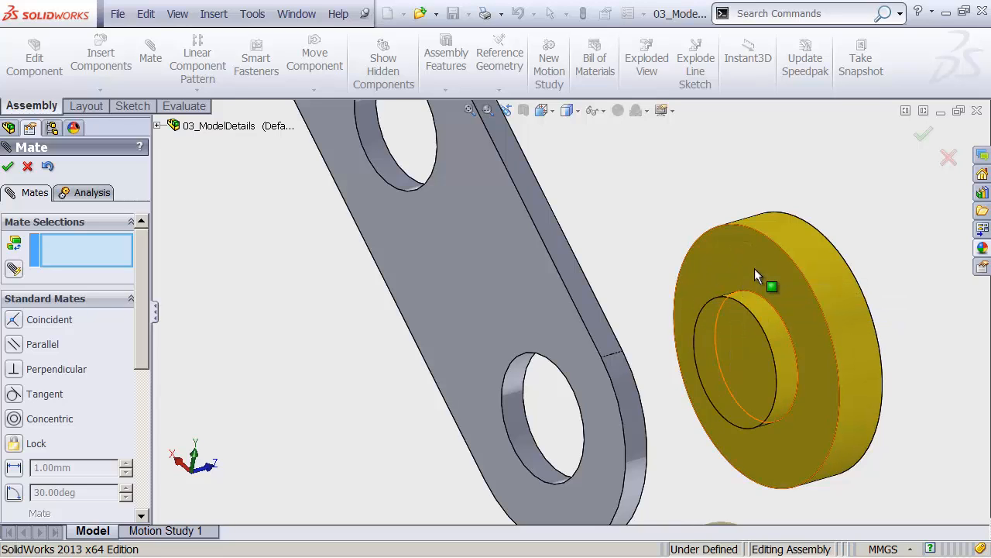
Add a Coincident mate seating the connector face flush on the plank, then finish mating.
{"action": "left_click", "coordinate": [757, 276]}
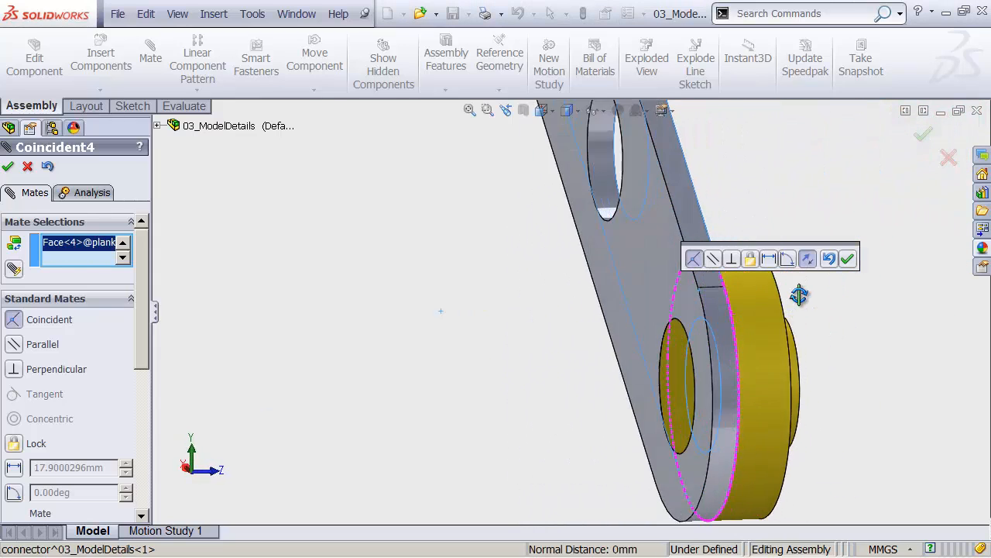
{"action": "left_click_drag", "start_coordinate": [798, 294], "coordinate": [731, 325]}
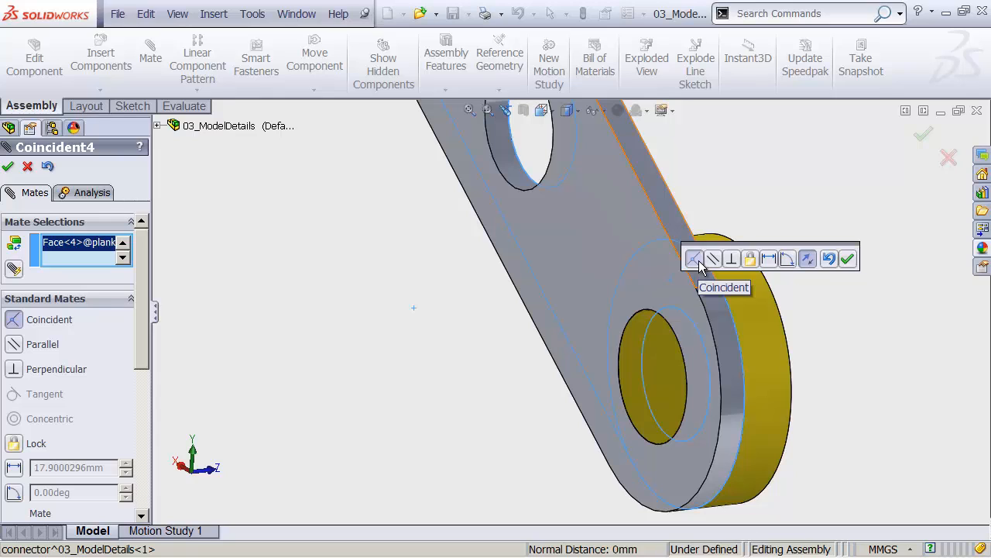
{"action": "left_click", "coordinate": [849, 259]}
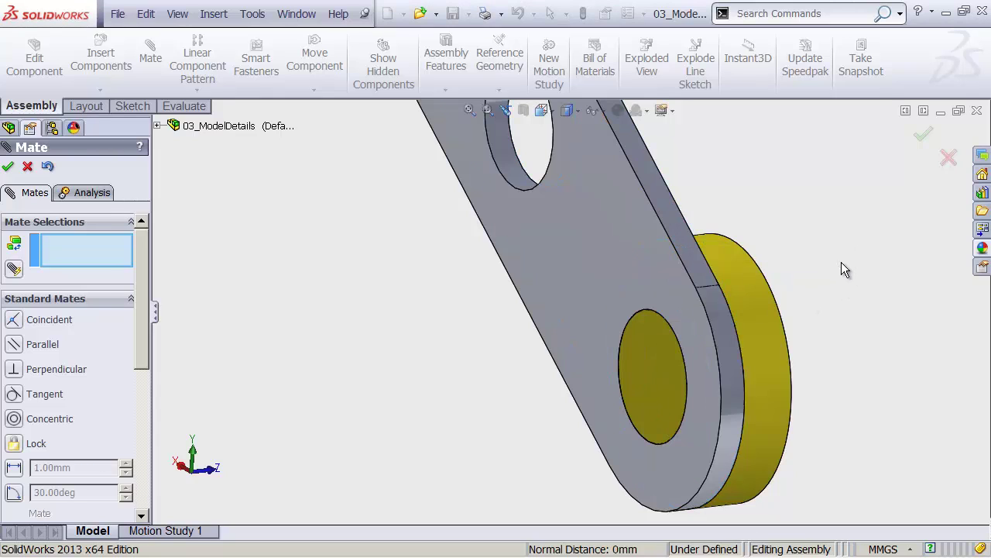
{"action": "mouse_move", "coordinate": [230, 248]}
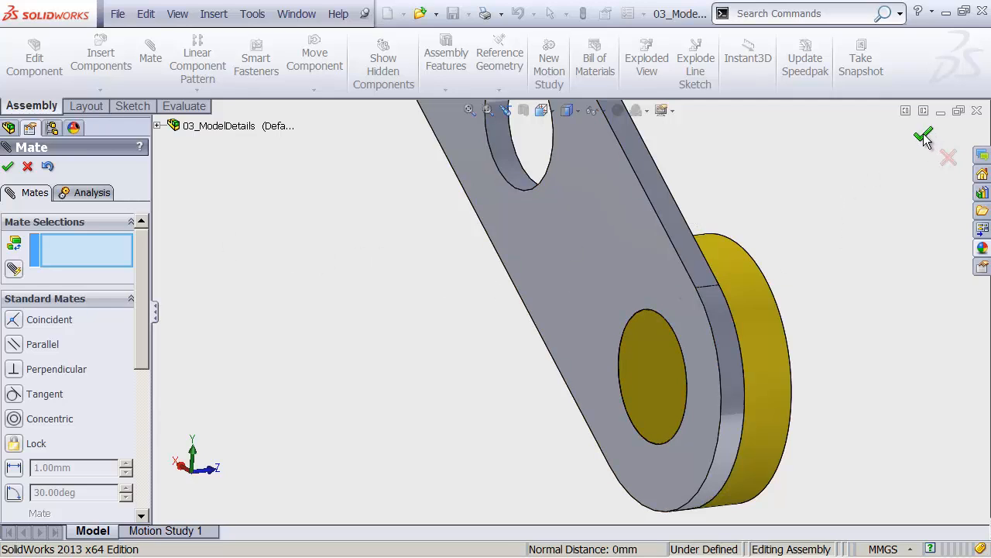
{"action": "left_click", "coordinate": [9, 166]}
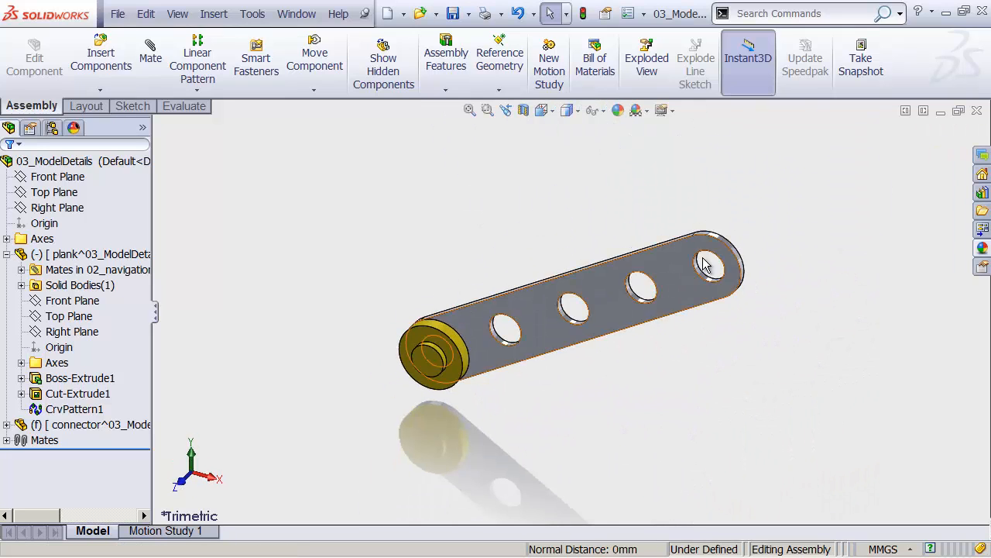
Swing the plank about the connector to verify it still pivots freely.
{"action": "left_click", "coordinate": [705, 267]}
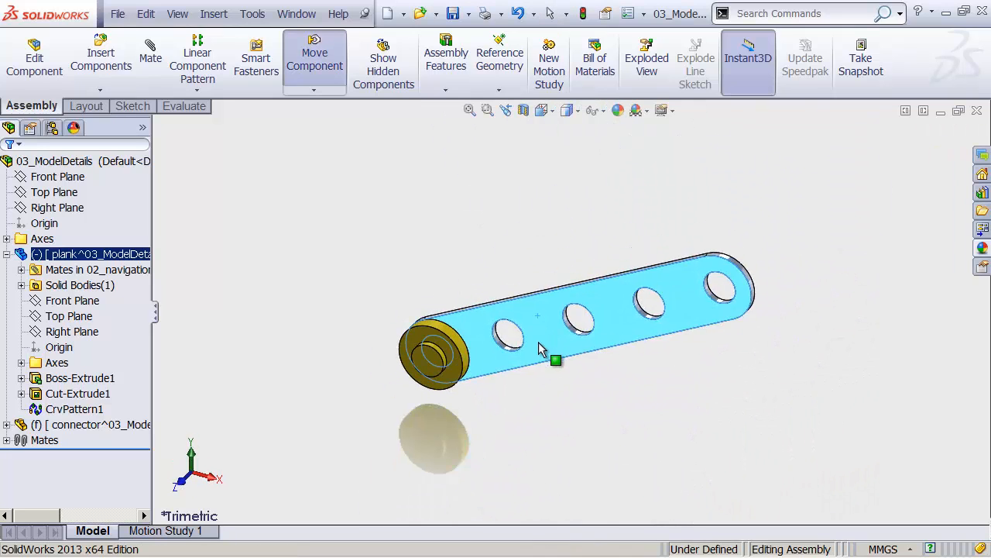
{"action": "left_click_drag", "start_coordinate": [556, 359], "coordinate": [475, 296]}
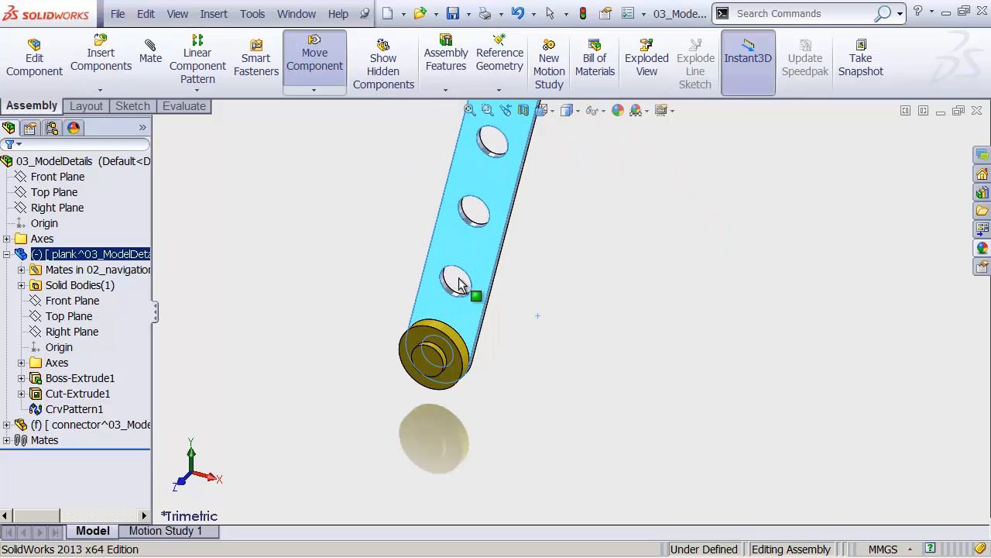
{"action": "left_click_drag", "start_coordinate": [457, 279], "coordinate": [550, 276]}
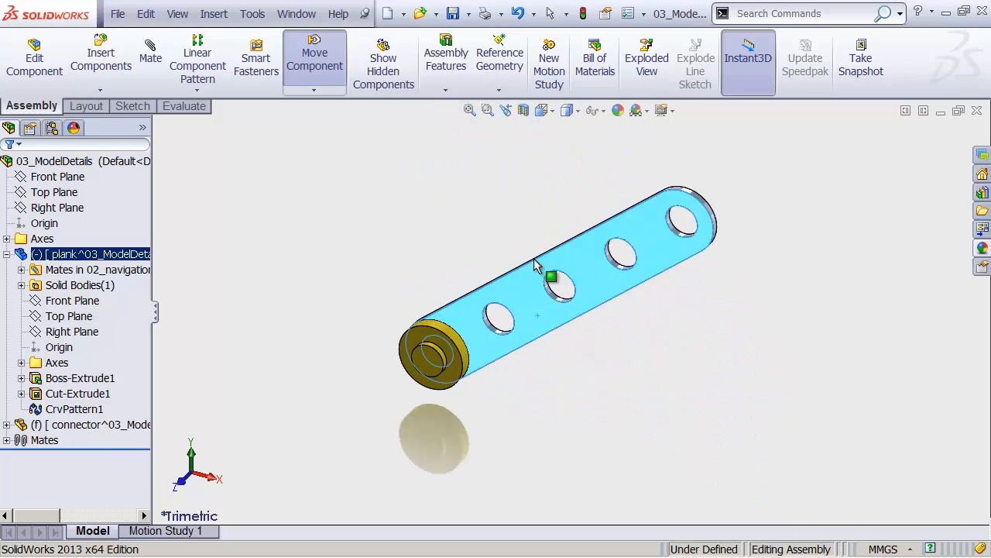
{"action": "left_click_drag", "start_coordinate": [550, 276], "coordinate": [576, 329]}
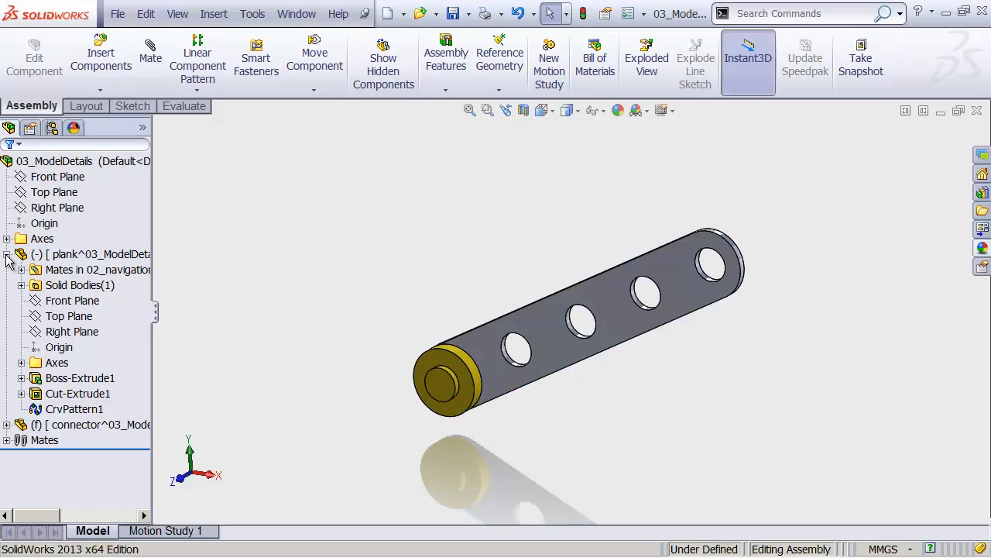
Collapse the plank node in the tree and Ctrl-copy the connector part.
{"action": "left_click", "coordinate": [8, 254]}
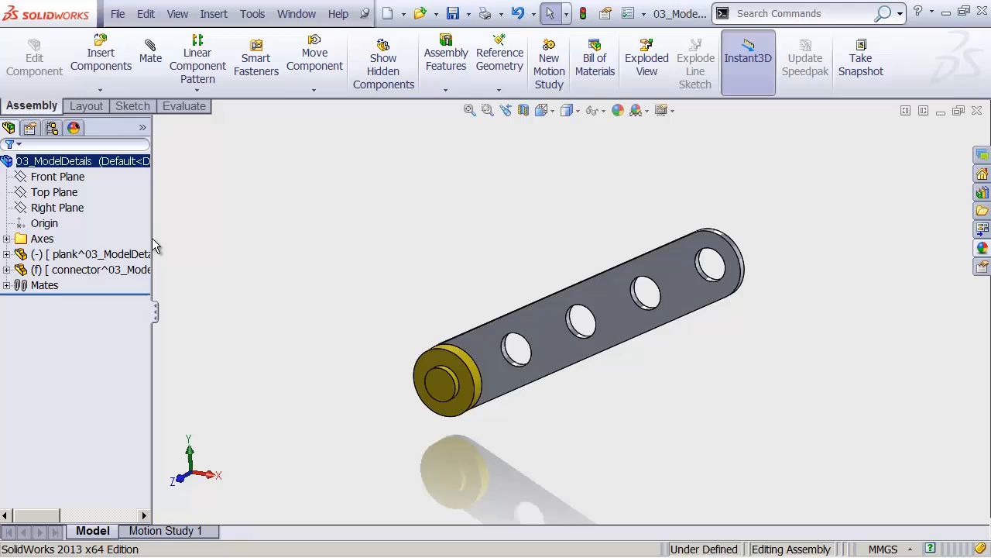
{"action": "left_click", "coordinate": [93, 269]}
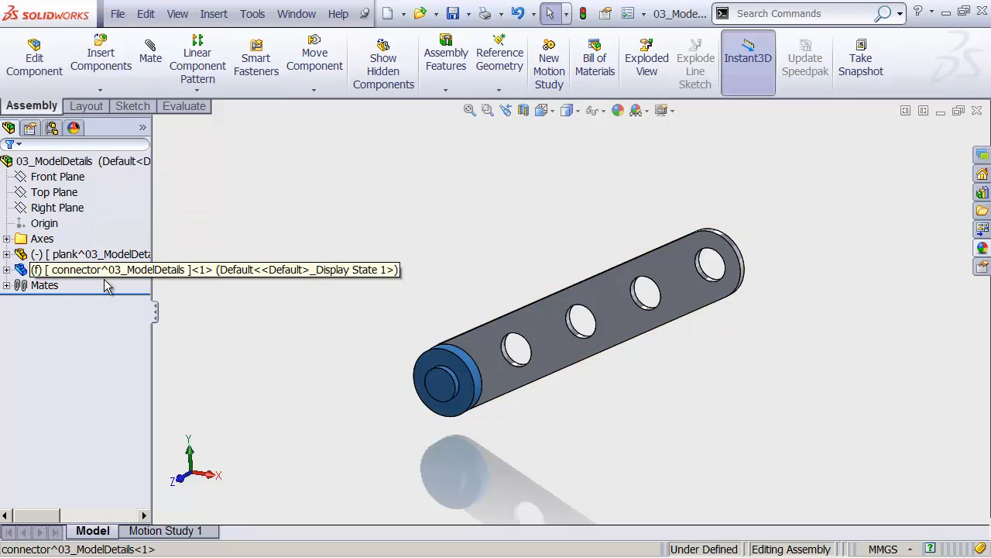
{"action": "mouse_move", "coordinate": [117, 291]}
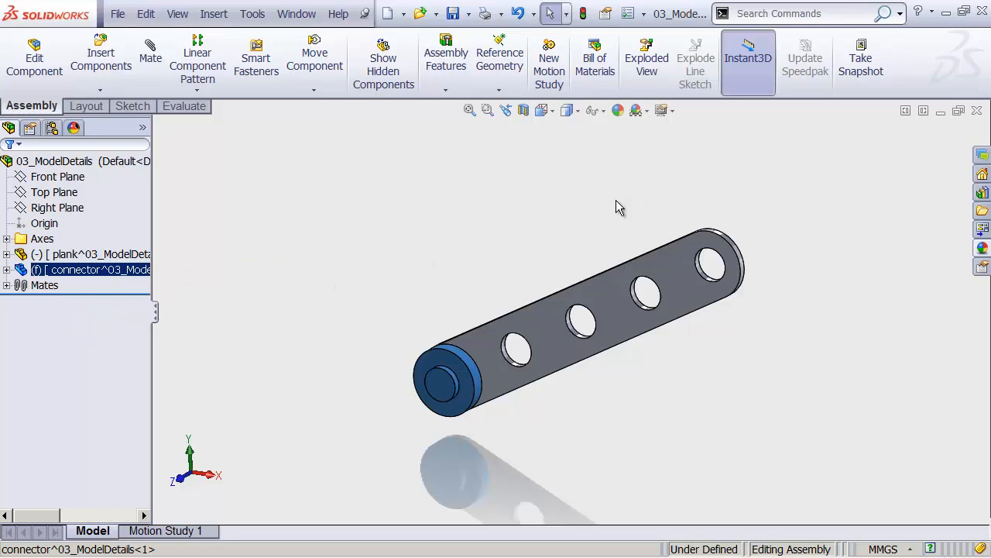
{"action": "key", "text": "ctrl"}
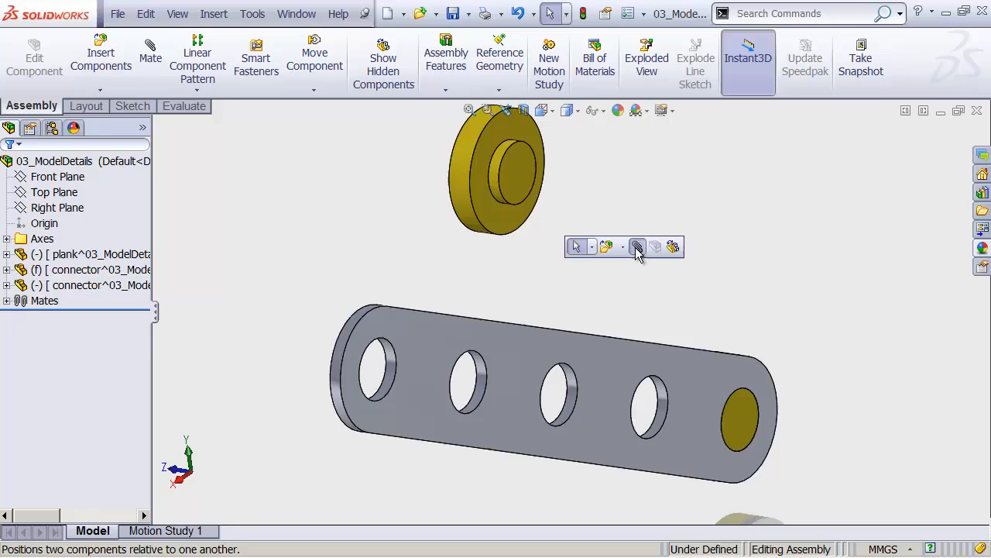
Mate the second connector Coincident into the plank's opposite end hole and close Mate.
{"action": "left_click", "coordinate": [638, 247]}
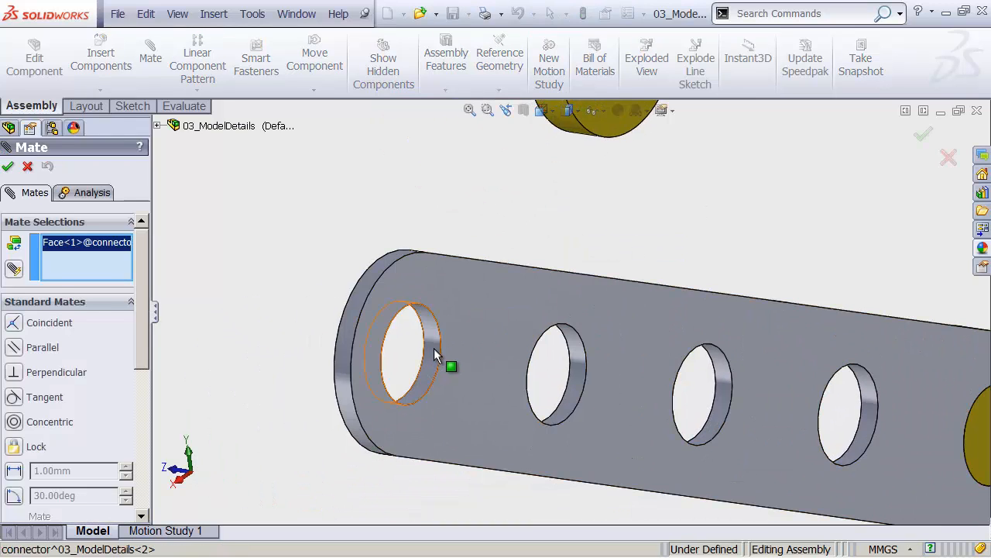
{"action": "left_click", "coordinate": [403, 357]}
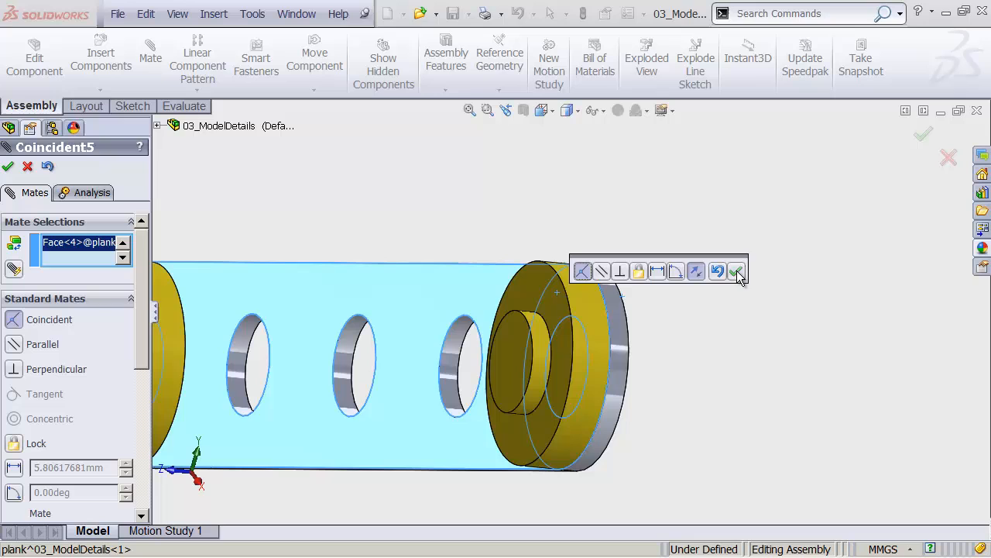
{"action": "left_click", "coordinate": [738, 271]}
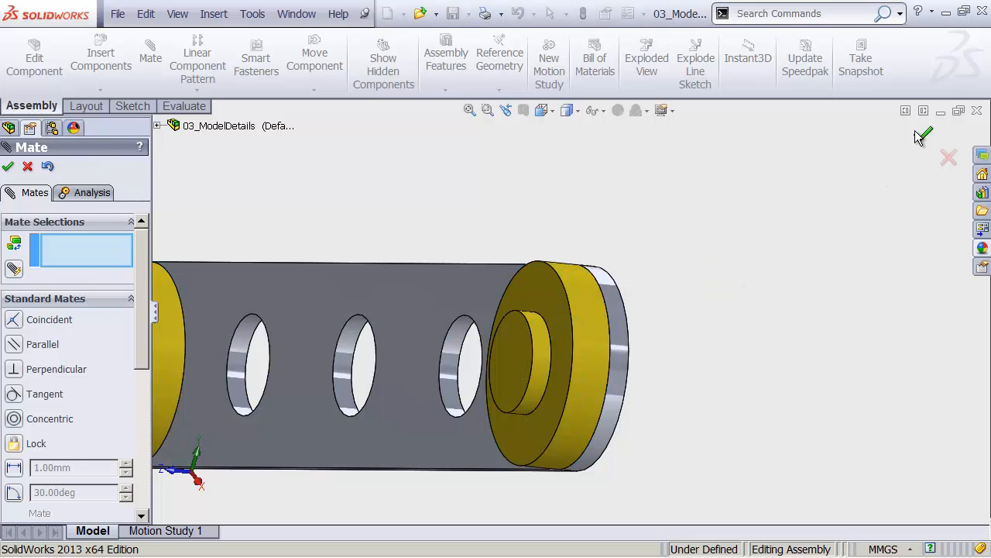
{"action": "left_click", "coordinate": [8, 166]}
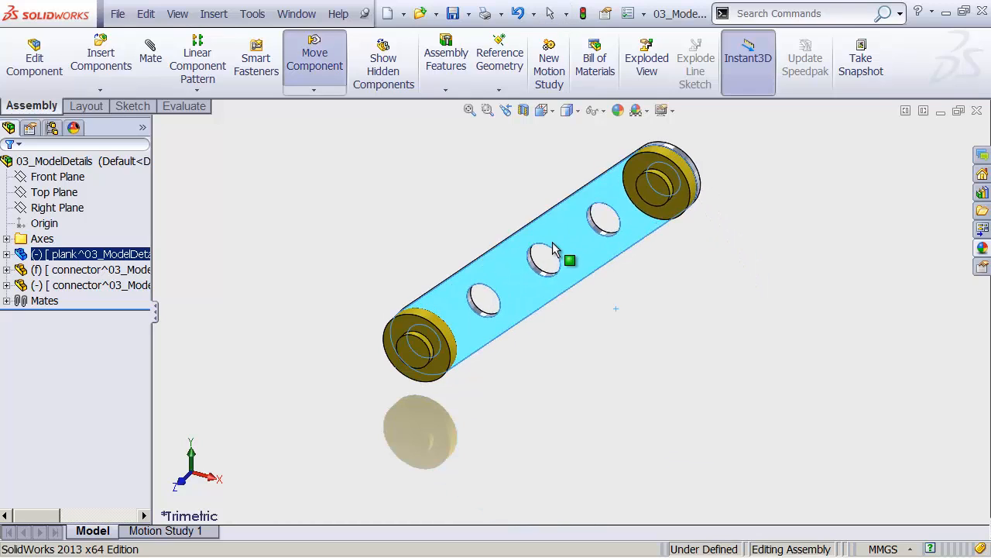
Drag the plank to confirm both connectors follow, then select the plank in the tree.
{"action": "left_click_drag", "start_coordinate": [570, 260], "coordinate": [586, 350]}
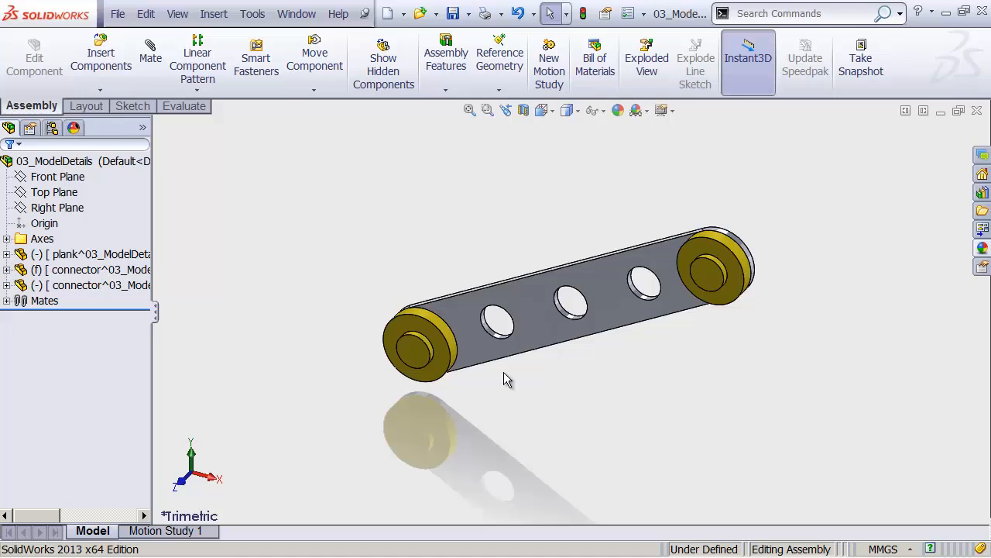
{"action": "left_click", "coordinate": [93, 254]}
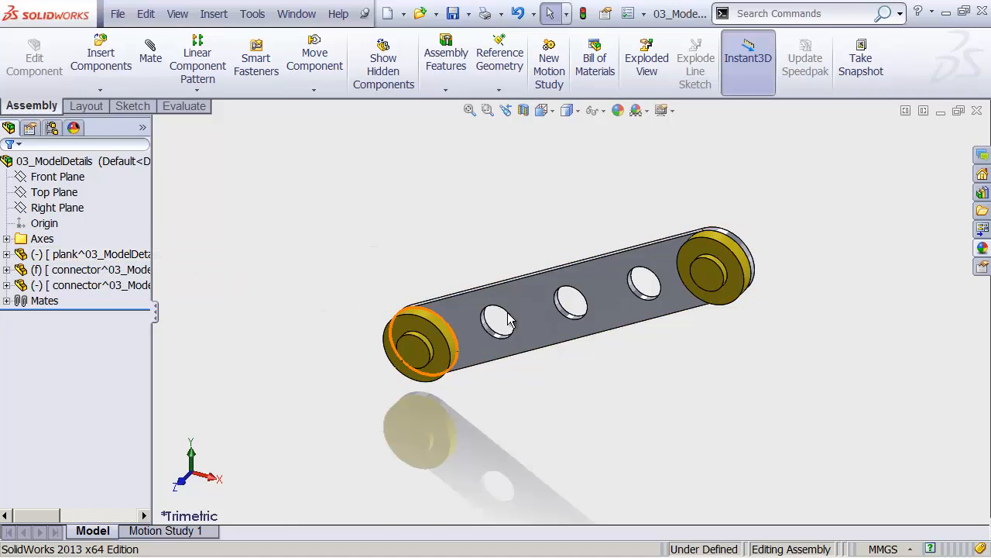
{"action": "left_click", "coordinate": [70, 254]}
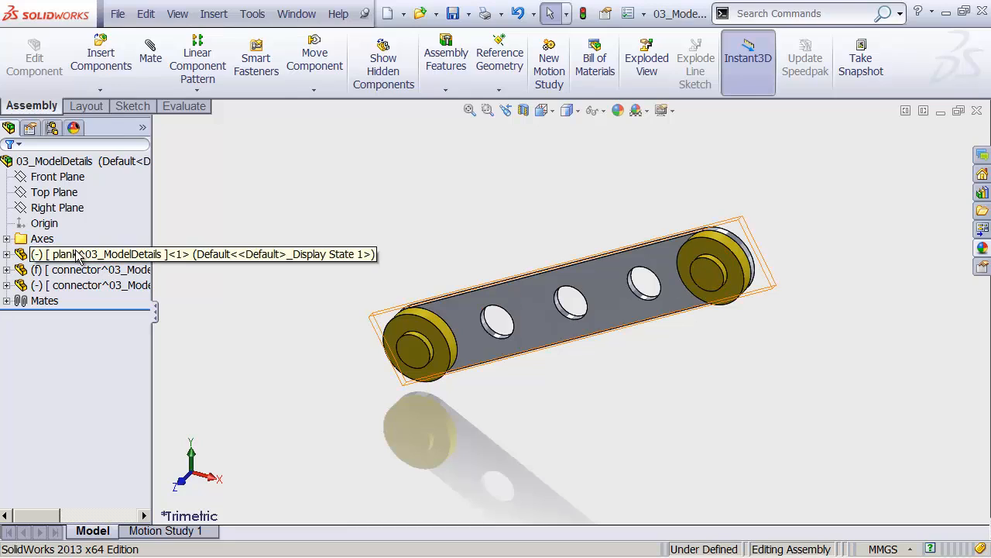
{"action": "left_click", "coordinate": [85, 254]}
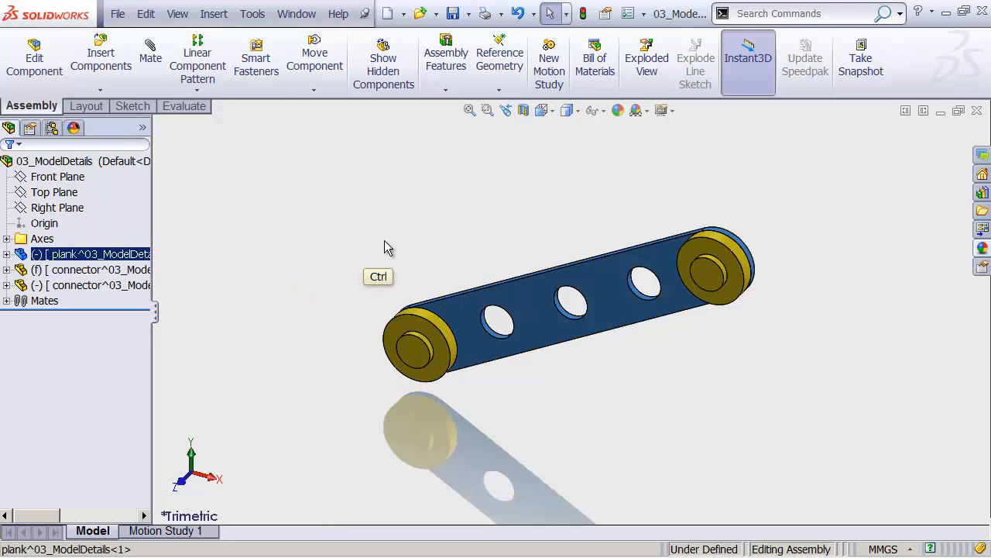
{"action": "mouse_move", "coordinate": [483, 201]}
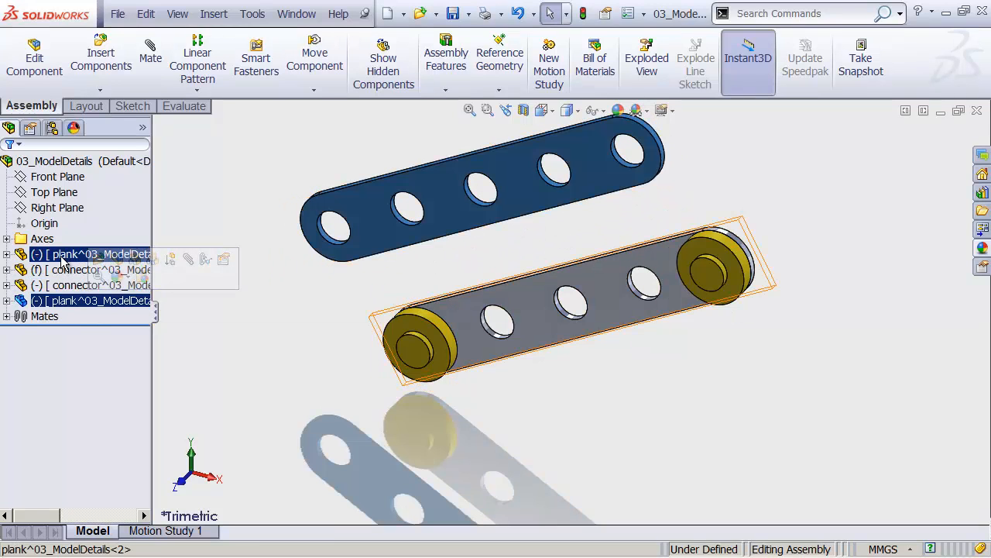
Drop copies of the plank and a connector into the assembly as new components.
{"action": "left_click", "coordinate": [93, 270]}
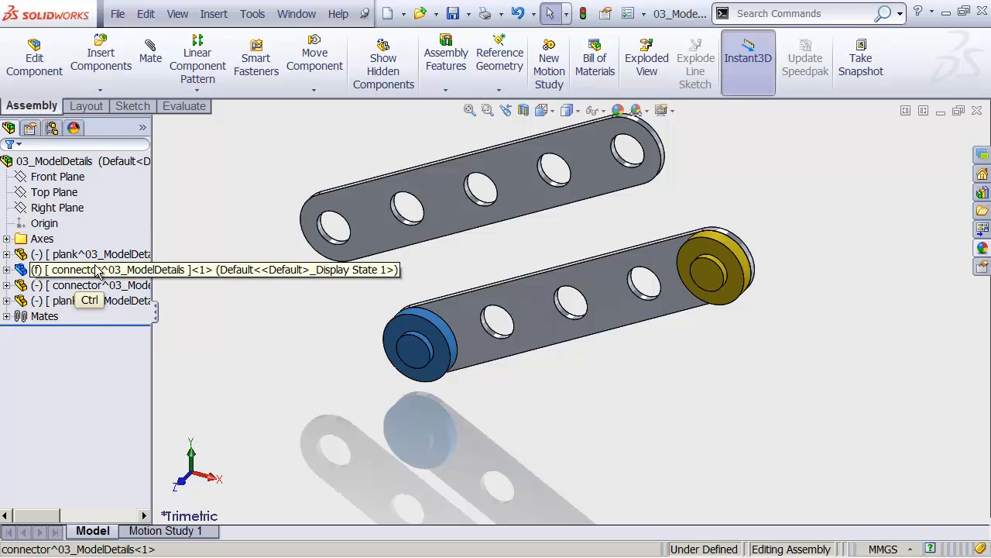
{"action": "left_click", "coordinate": [509, 251]}
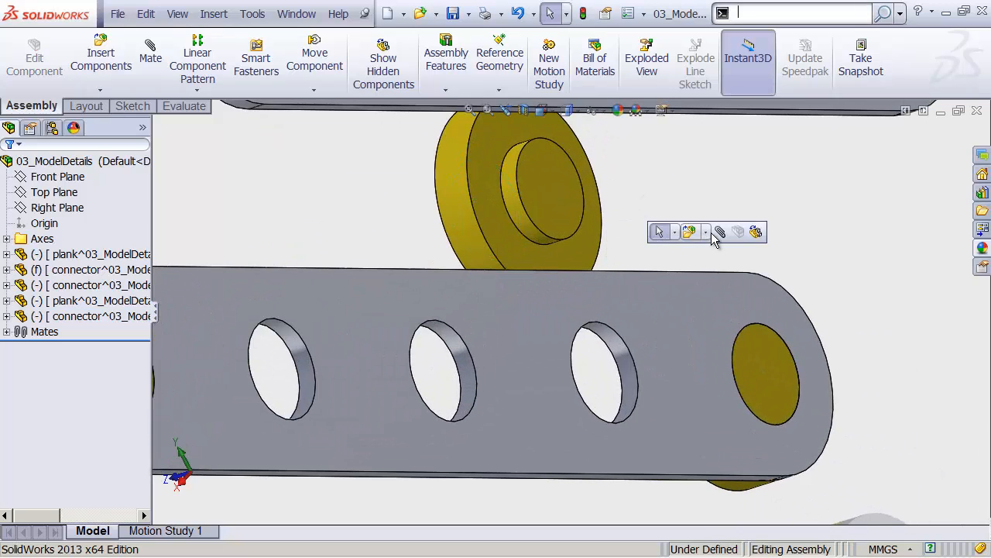
Mate the third connector face Coincident (Coincident6) against the second plank's face.
{"action": "left_click", "coordinate": [149, 59]}
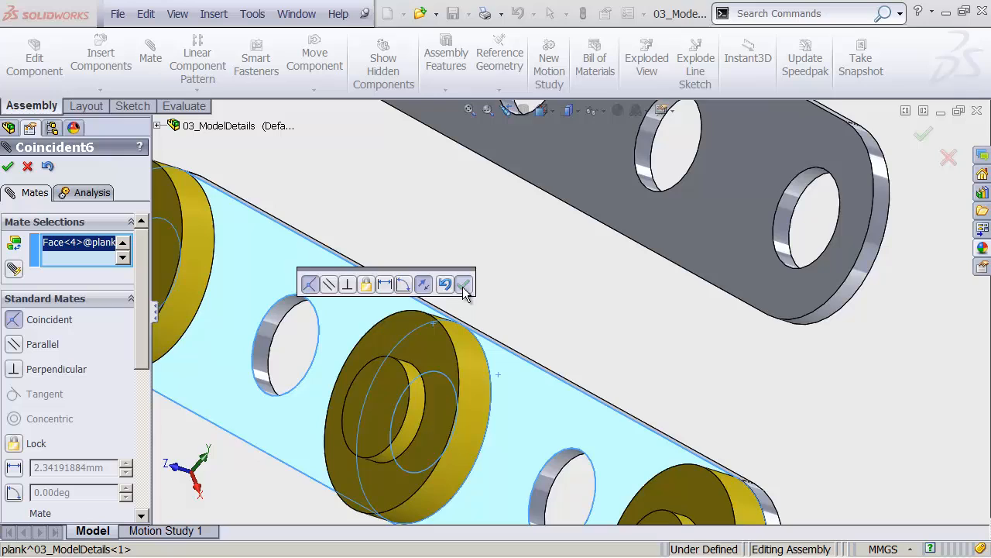
{"action": "left_click", "coordinate": [463, 283]}
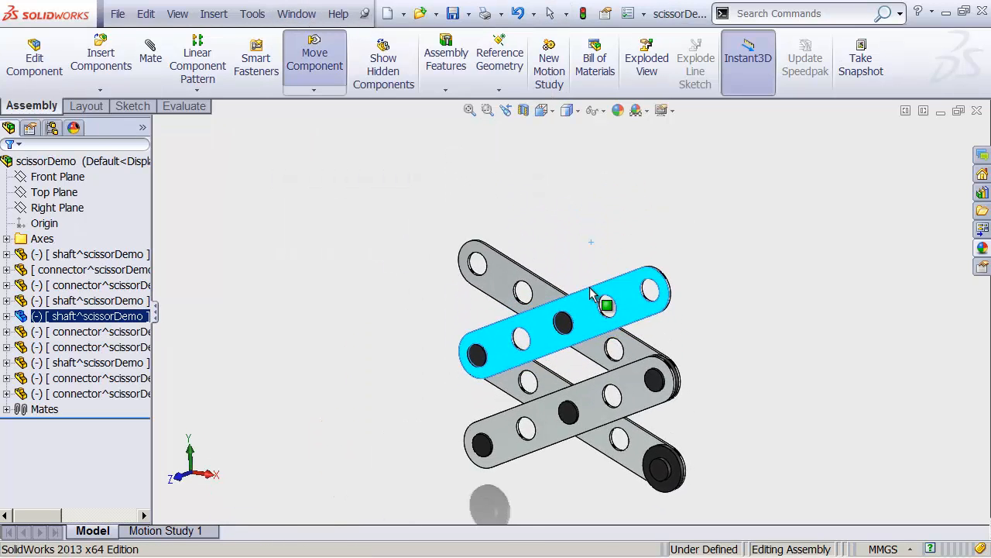
Drag a shaft plank to extend the scissor linkage into a more open crossed position.
{"action": "left_click_drag", "start_coordinate": [607, 307], "coordinate": [614, 303]}
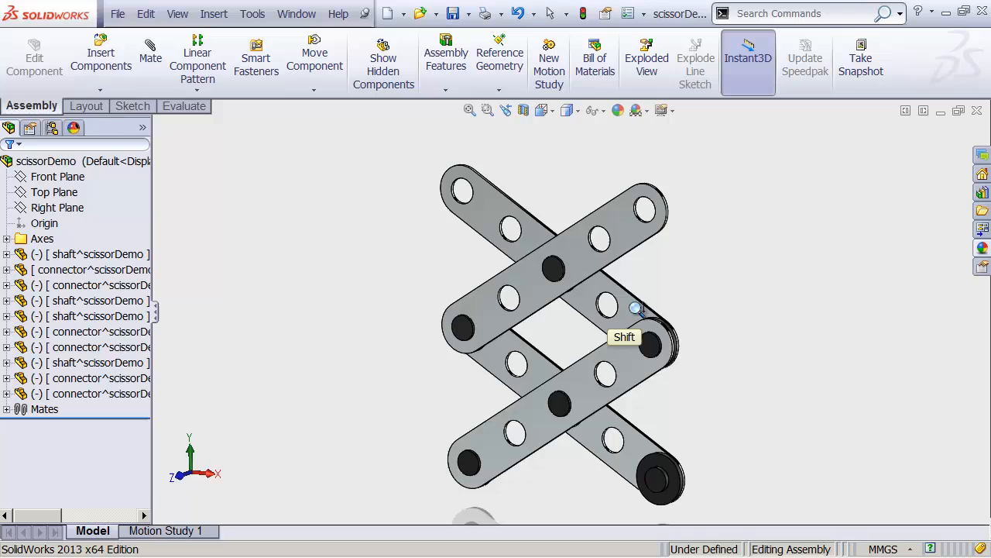
{"action": "left_click_drag", "start_coordinate": [635, 309], "coordinate": [462, 313]}
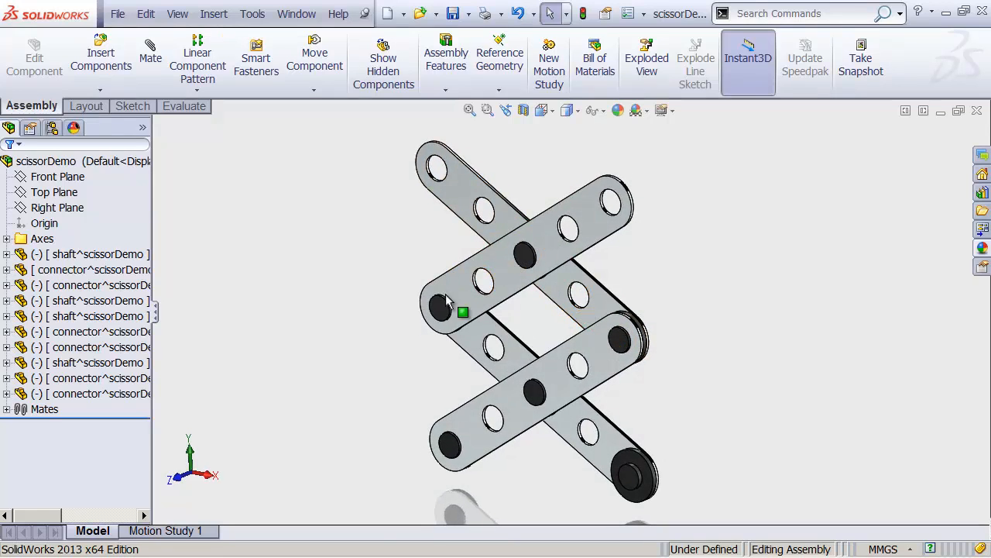
{"action": "left_click", "coordinate": [462, 313]}
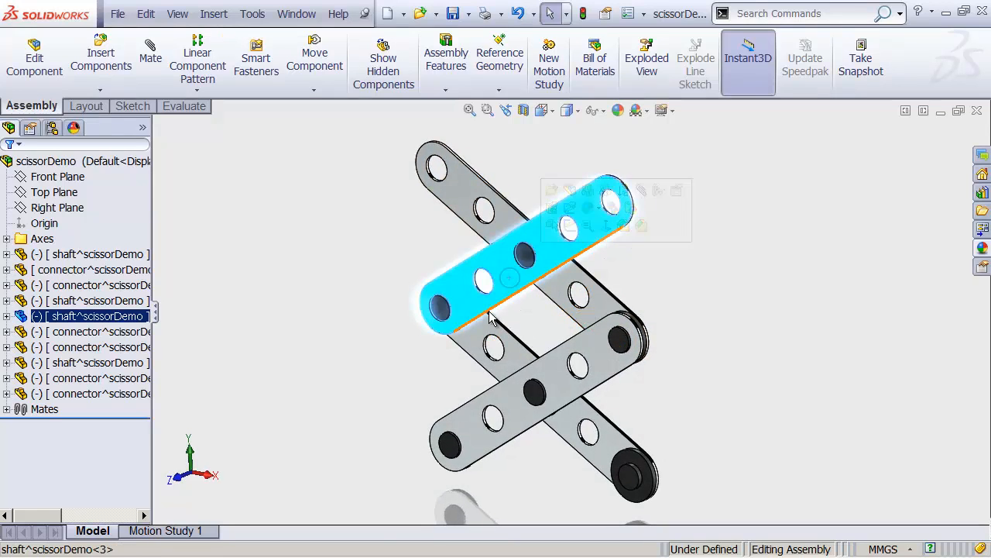